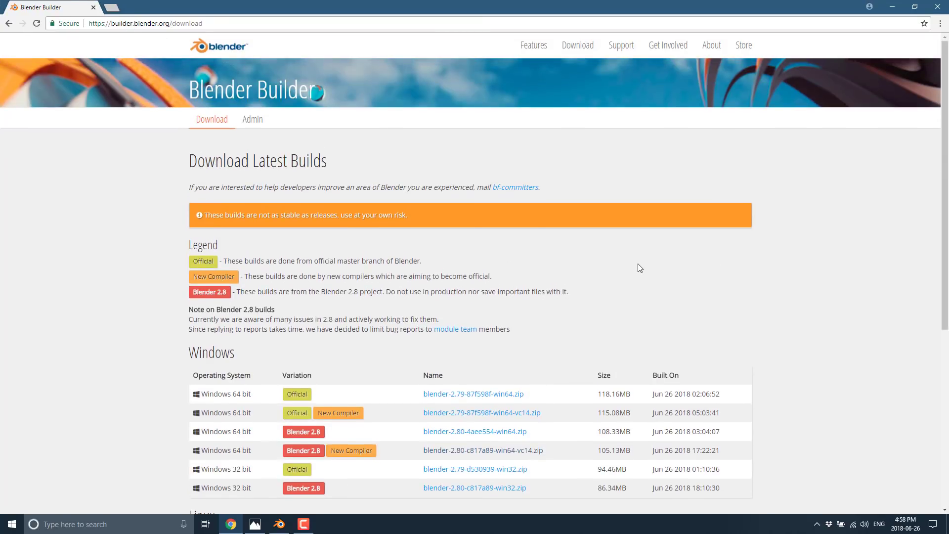
- Favorite the Top and Right viewpoints from View > Viewpoint, then favorite the Scale tool
scroll(down, 3)
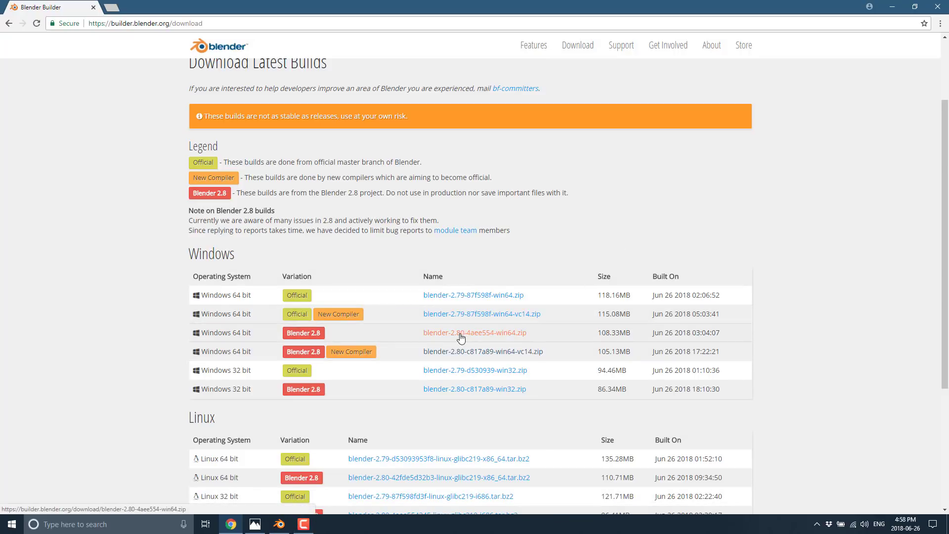
mouse_move(491, 356)
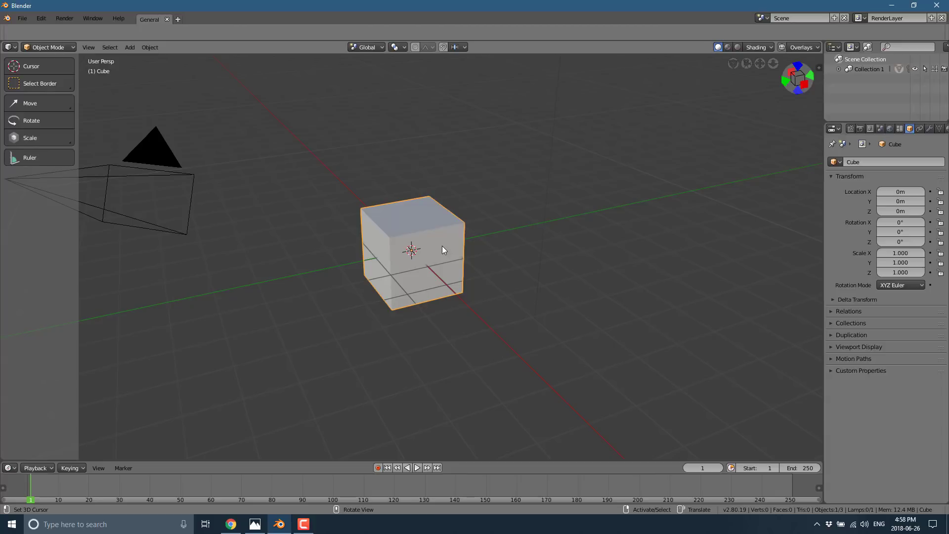
mouse_move(273, 231)
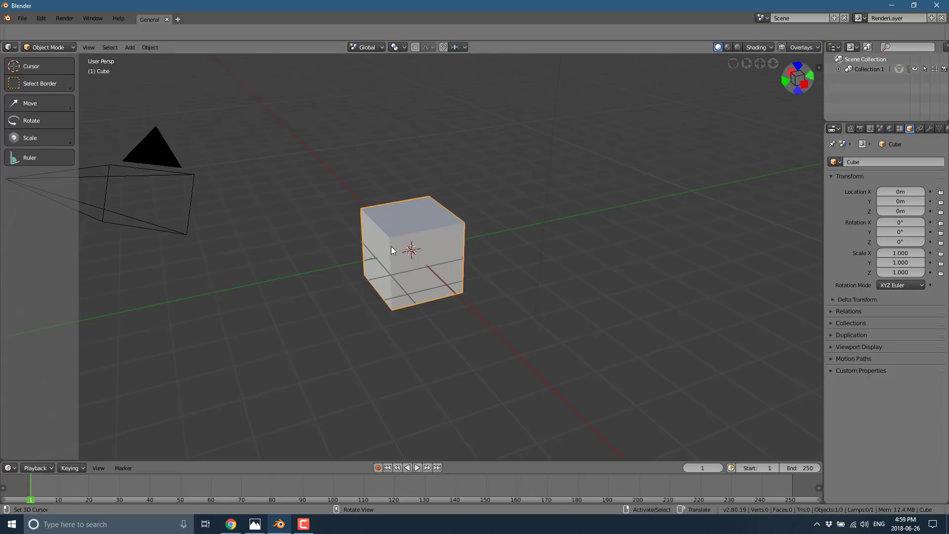
mouse_move(154, 282)
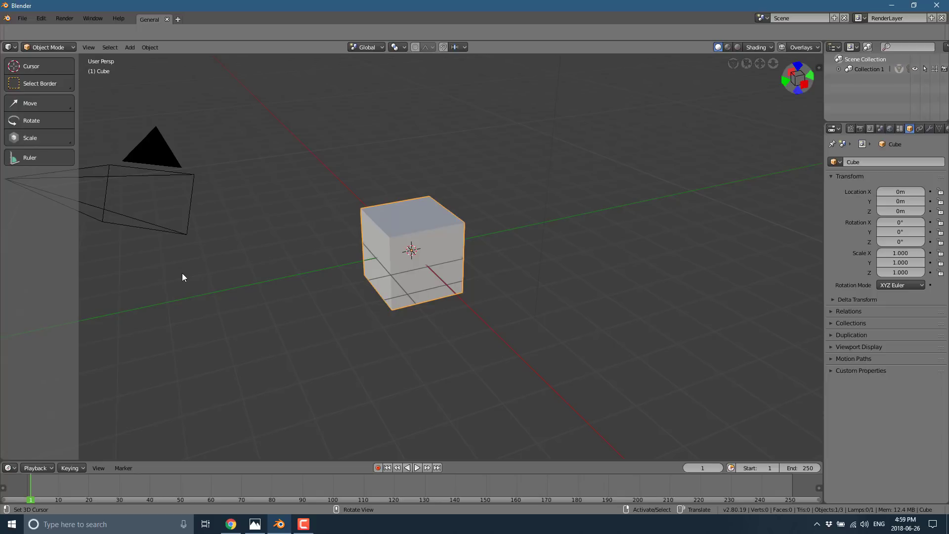
mouse_move(159, 375)
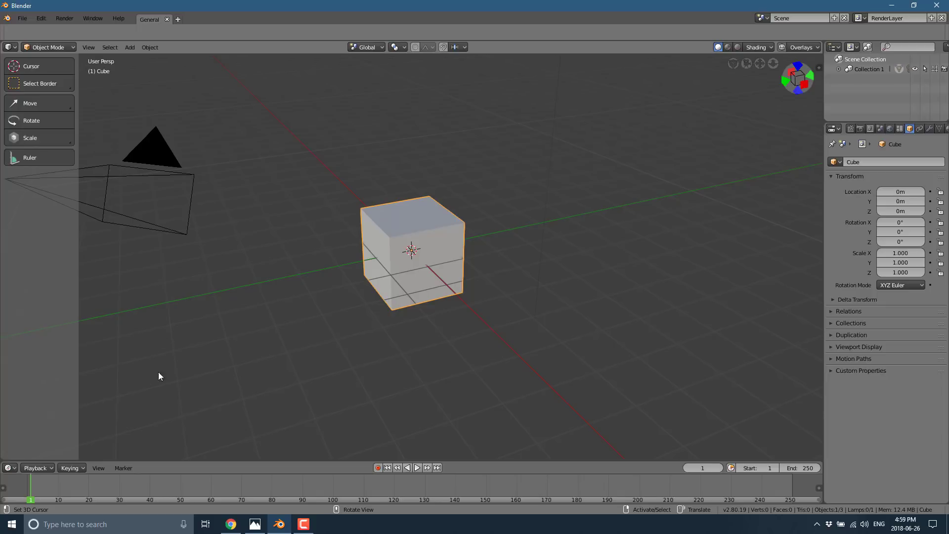
right_click(209, 512)
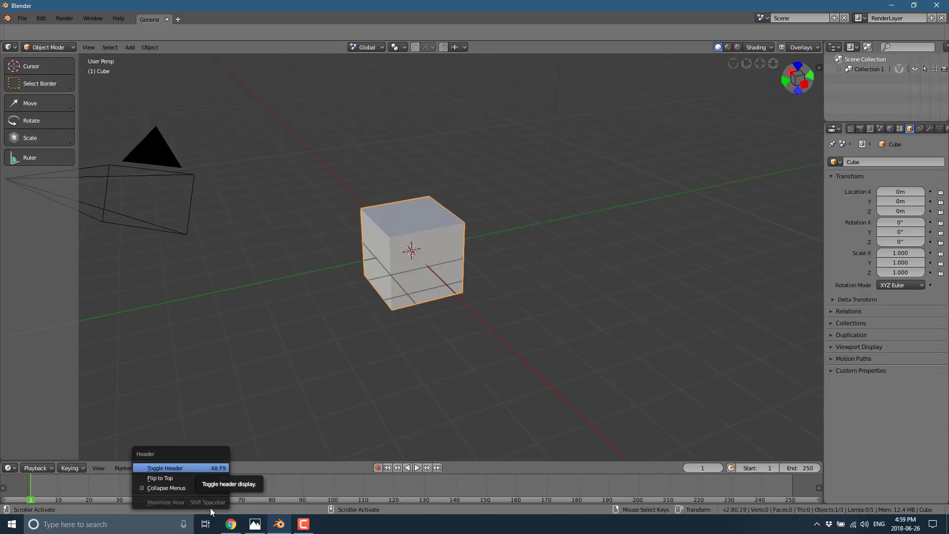
mouse_move(165, 502)
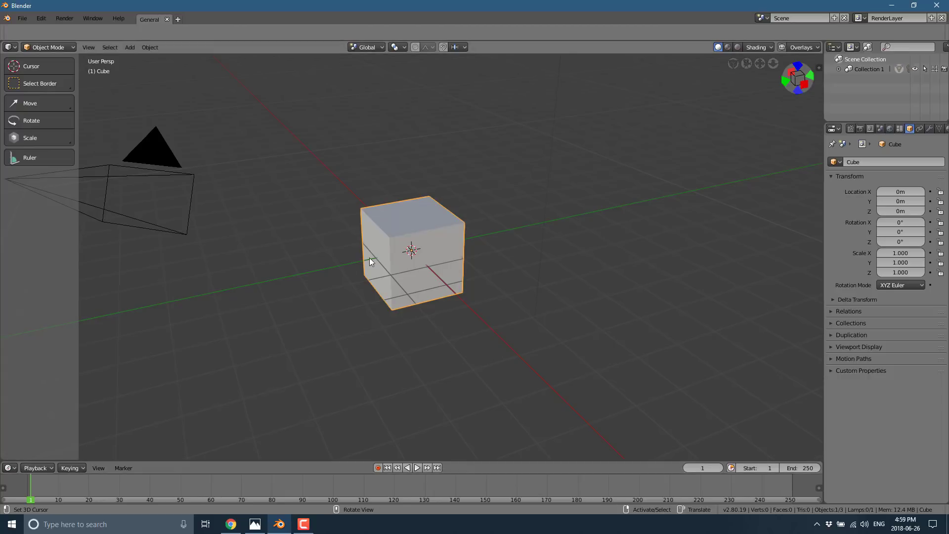
mouse_move(69, 304)
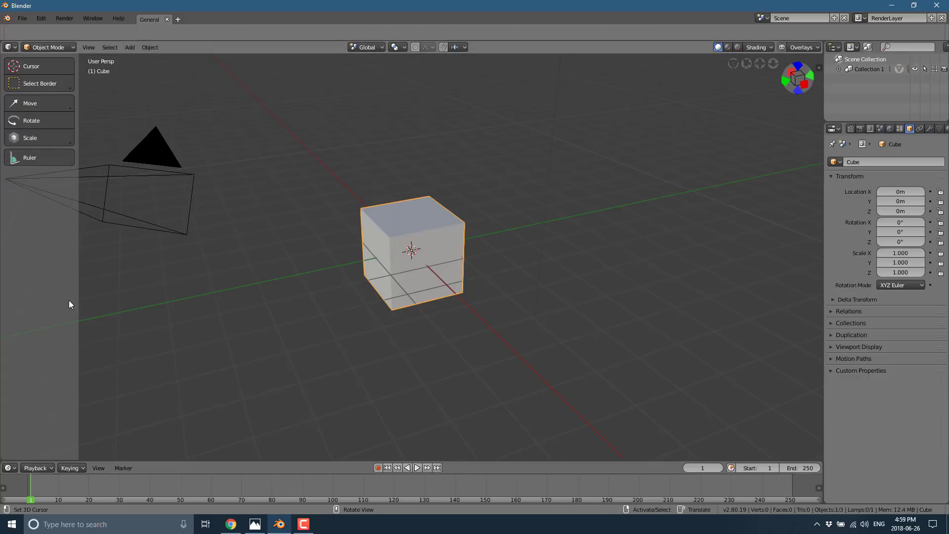
mouse_move(9, 295)
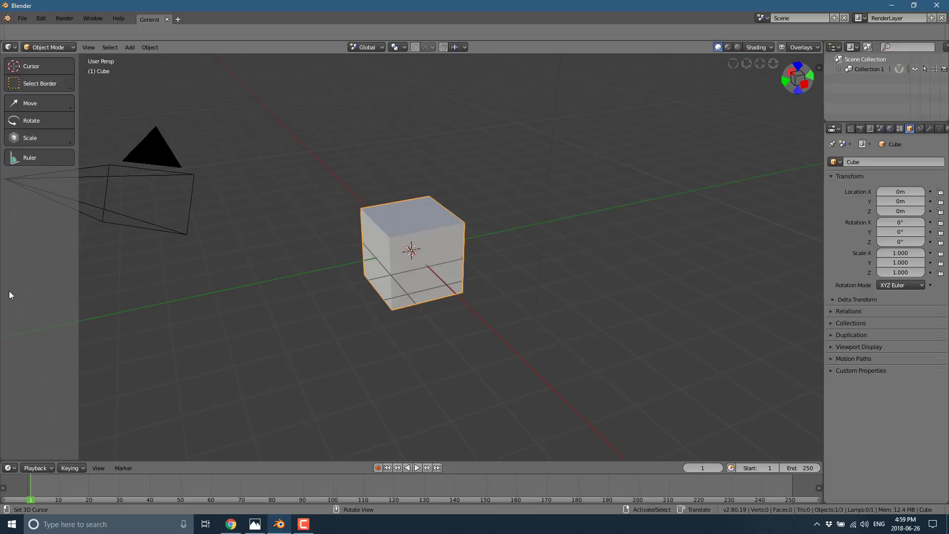
mouse_move(49, 264)
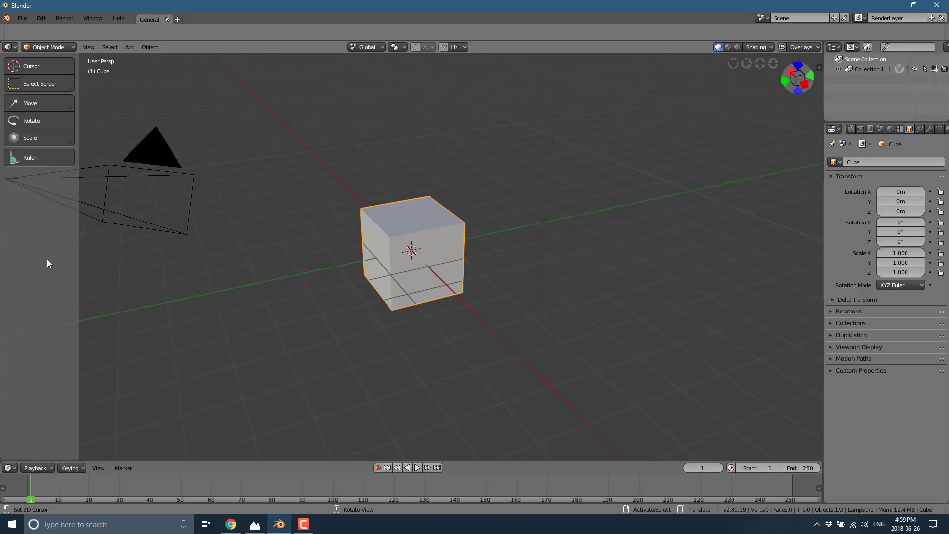
mouse_move(38, 184)
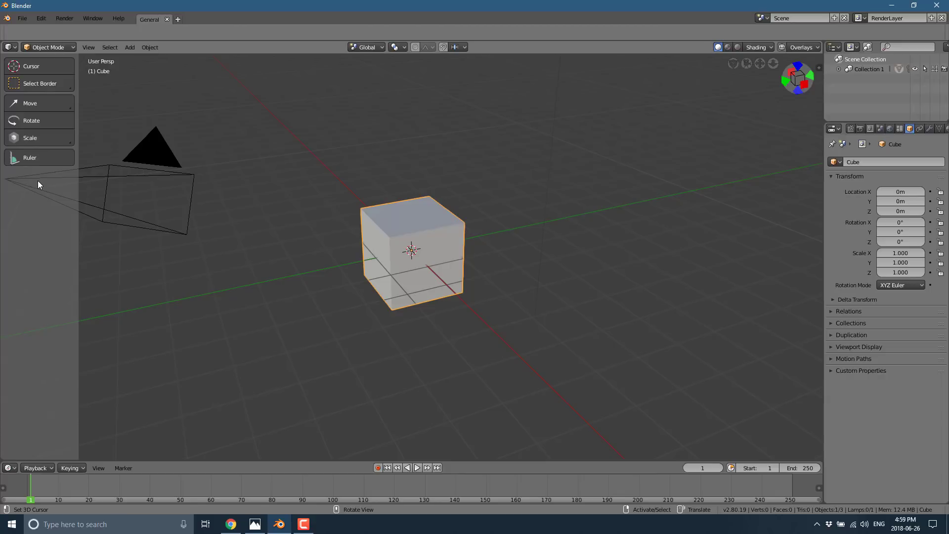
mouse_move(178, 190)
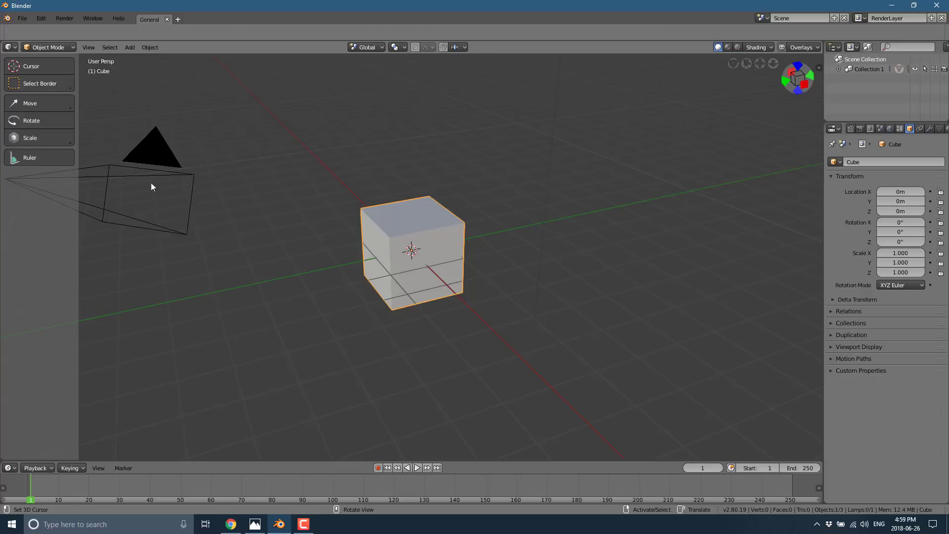
click(89, 47)
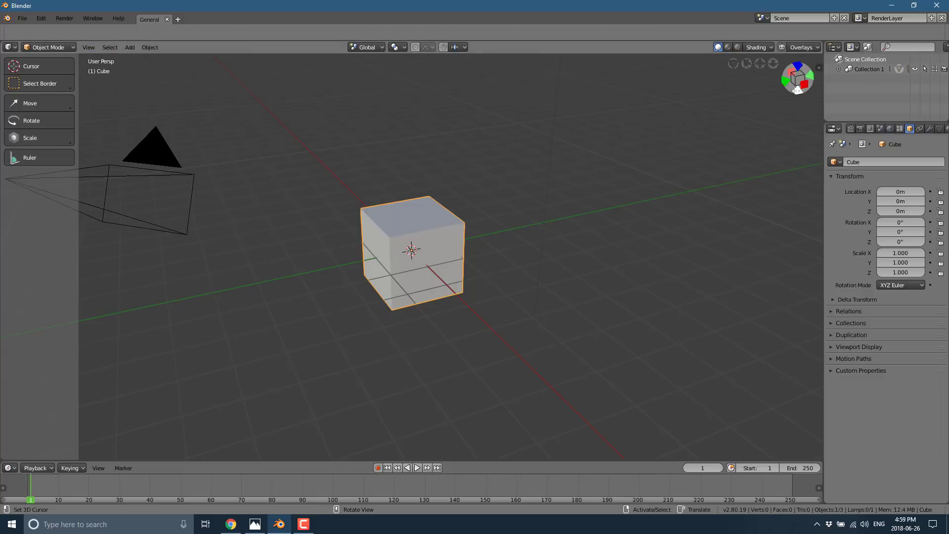
click(88, 46)
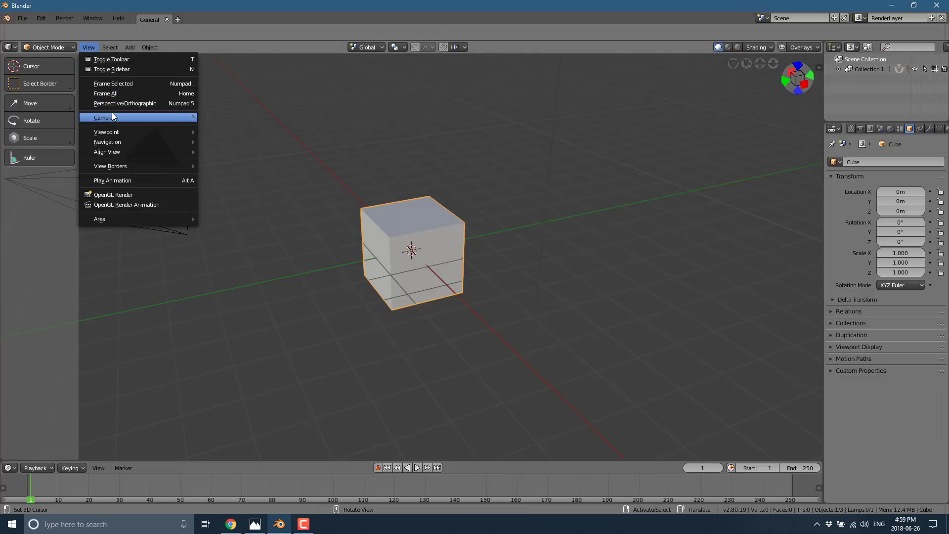
mouse_move(111, 117)
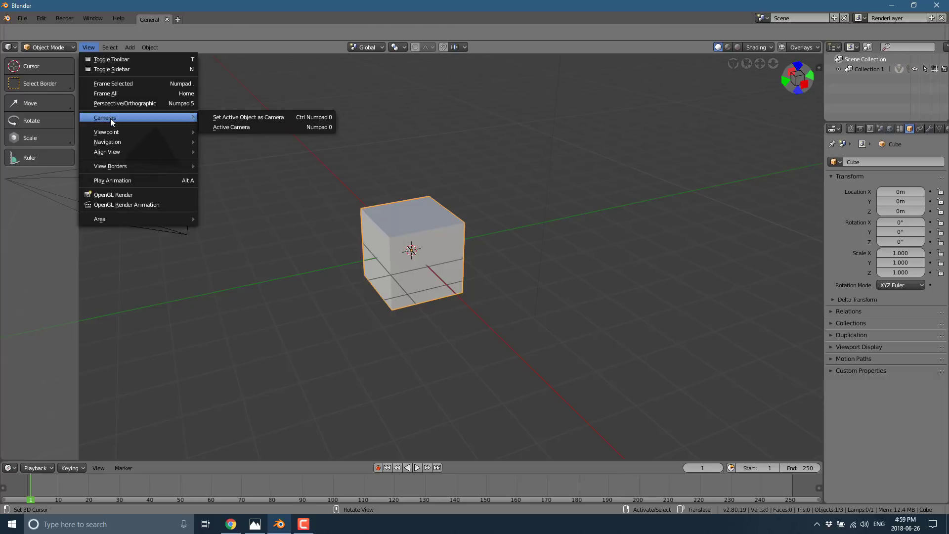
mouse_move(107, 142)
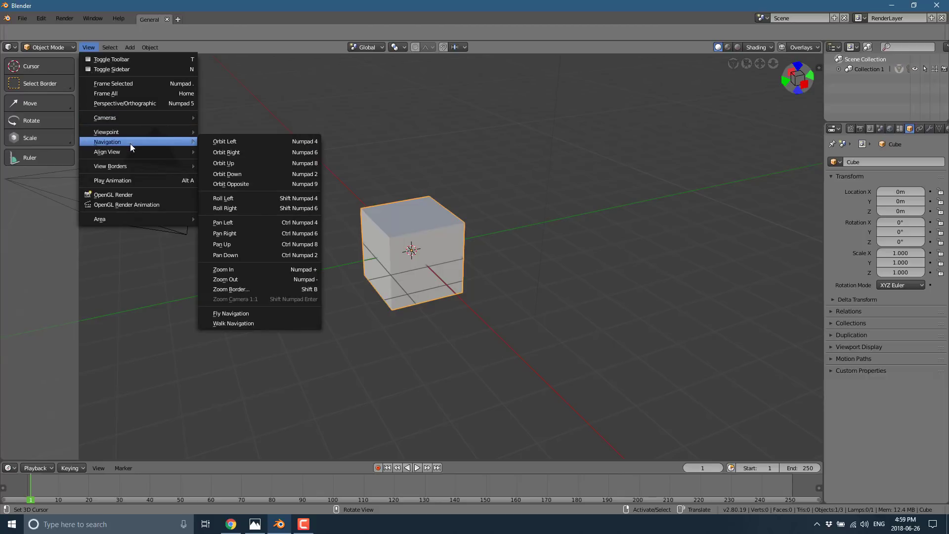
mouse_move(105, 117)
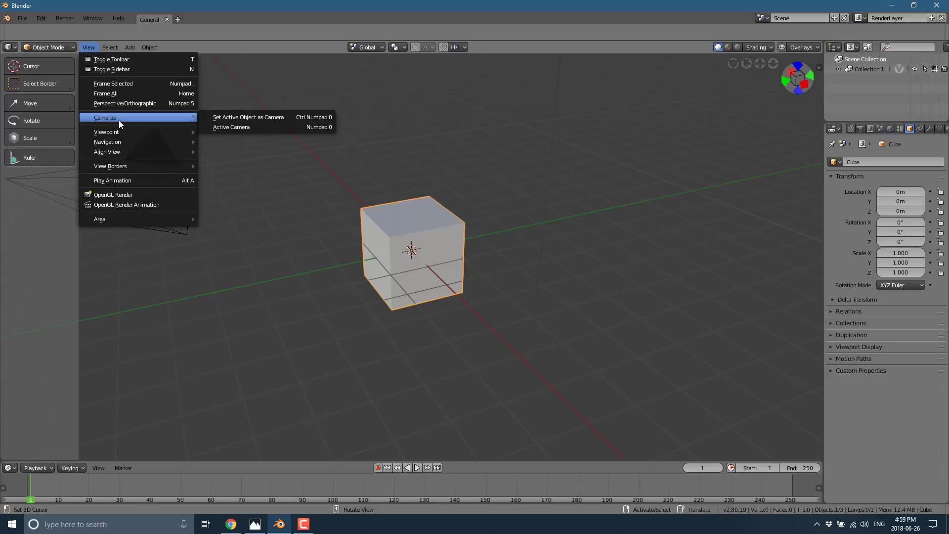
mouse_move(106, 132)
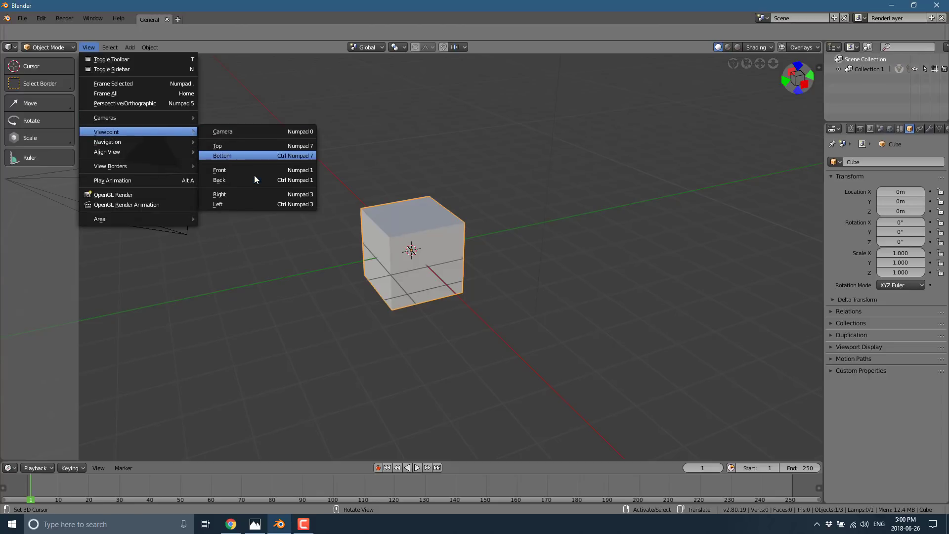
right_click(222, 145)
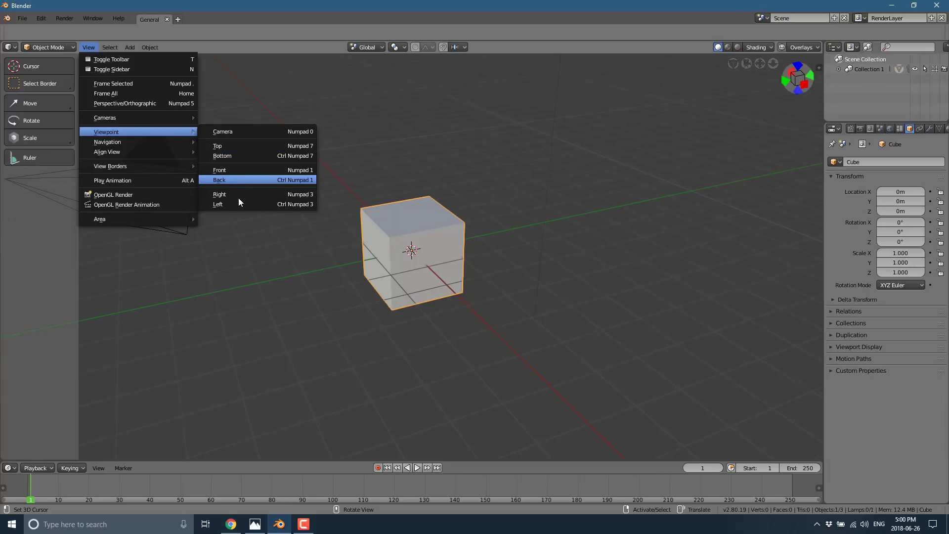
right_click(219, 180)
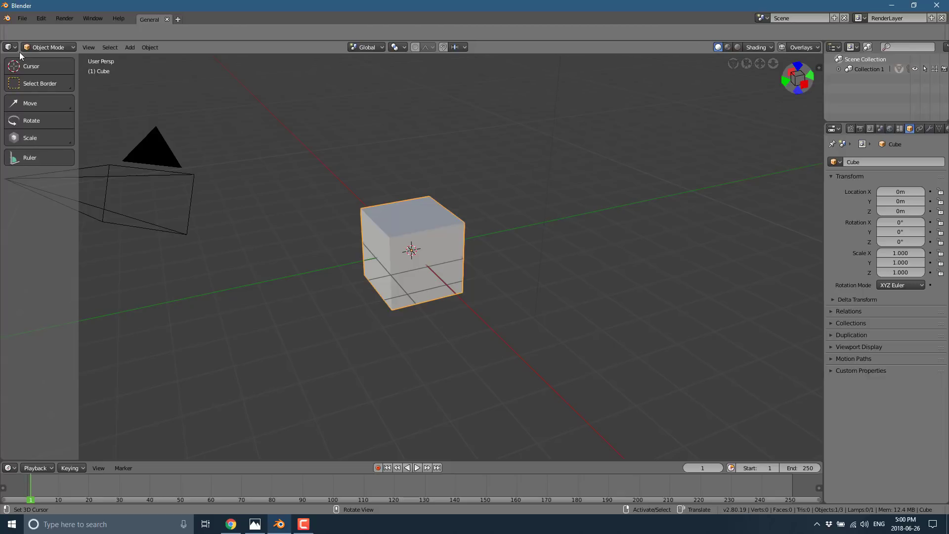
mouse_move(30, 138)
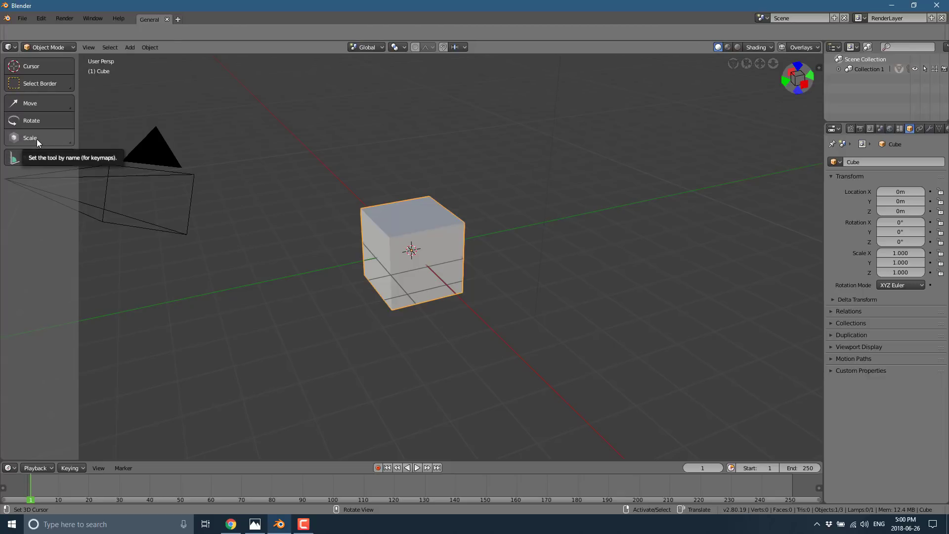
right_click(30, 137)
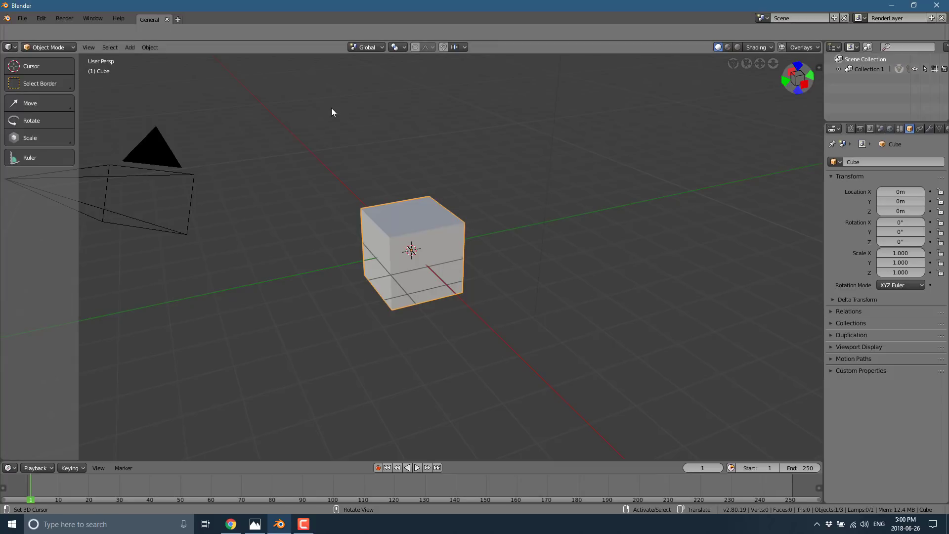
mouse_move(254, 271)
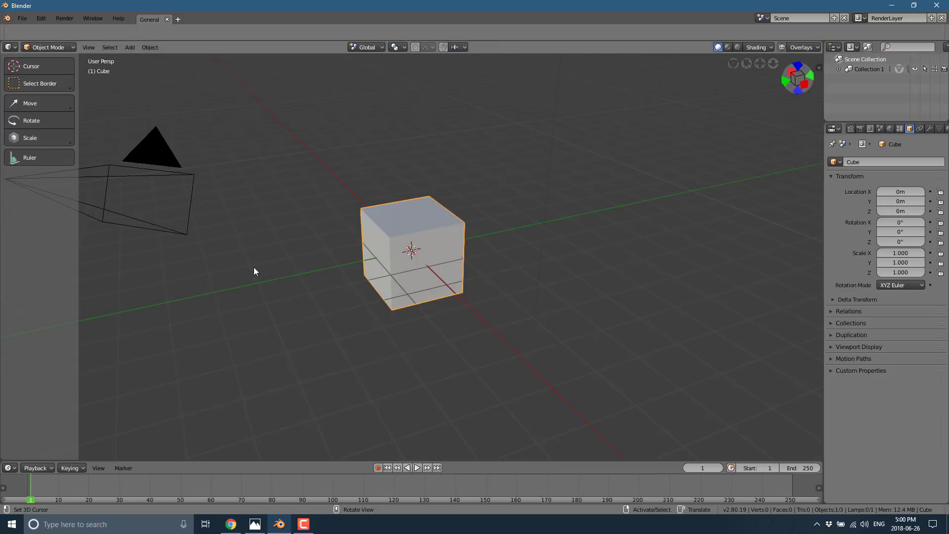
- Pick Top from Quick Favorites to view the cube orthographically from above
key(q)
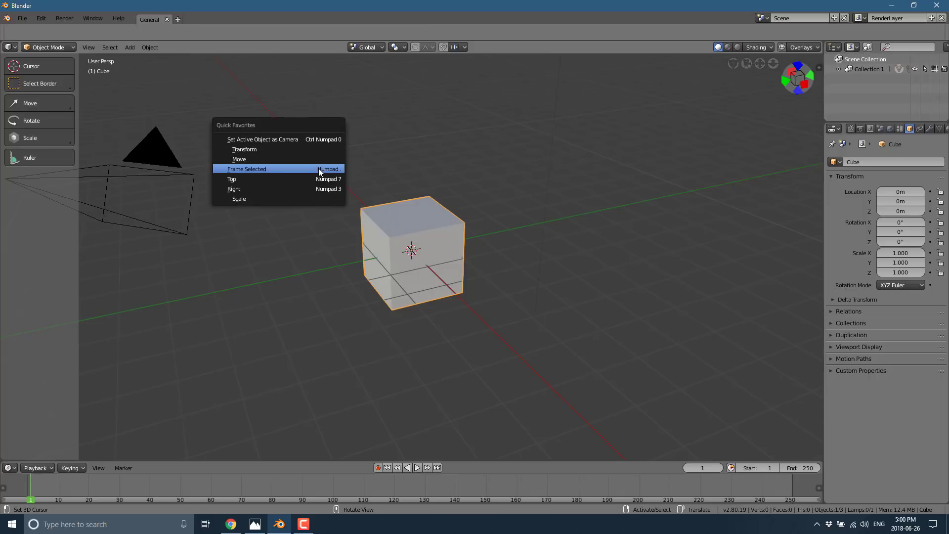
mouse_move(292, 175)
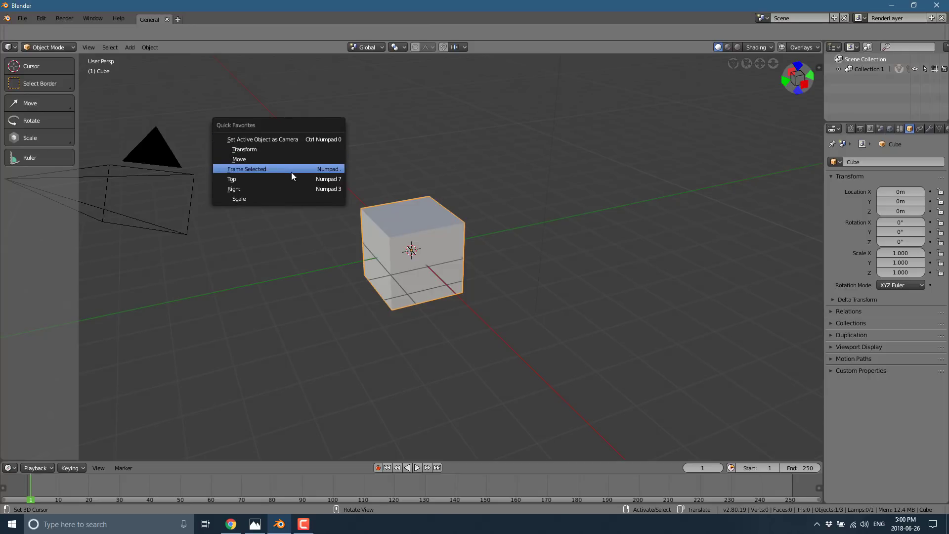
mouse_move(269, 188)
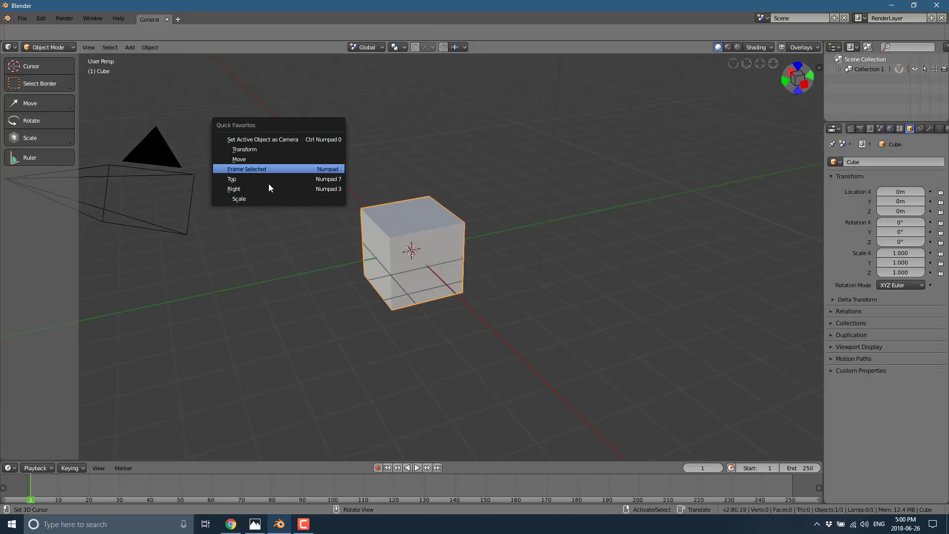
mouse_move(510, 236)
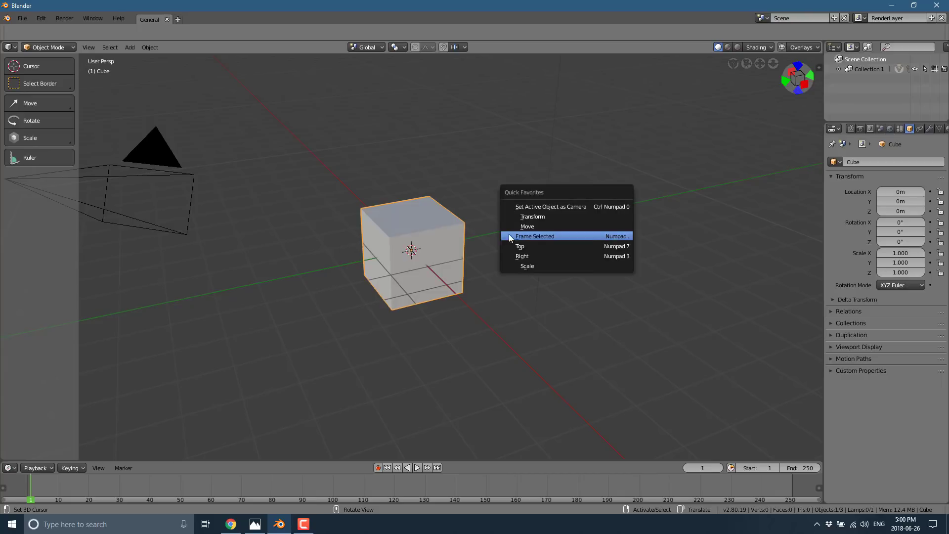
click(520, 246)
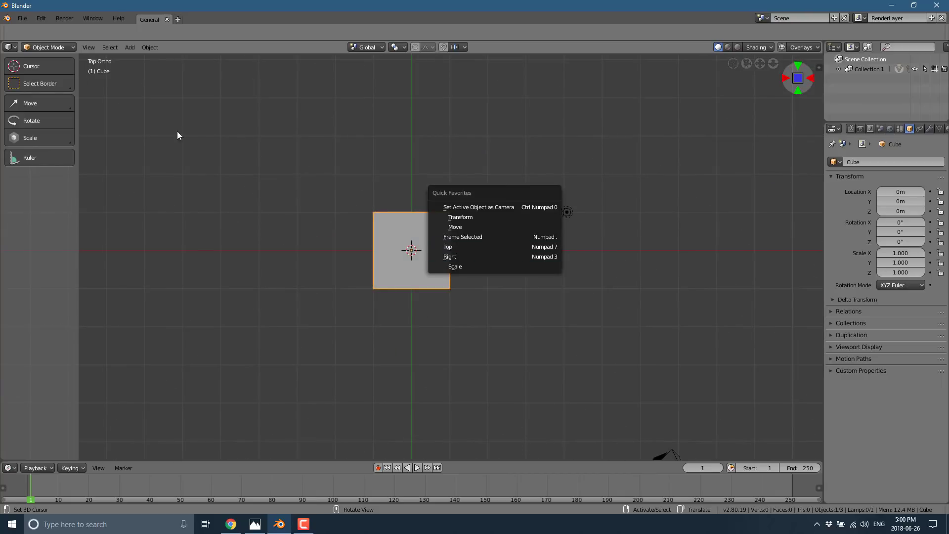
click(89, 47)
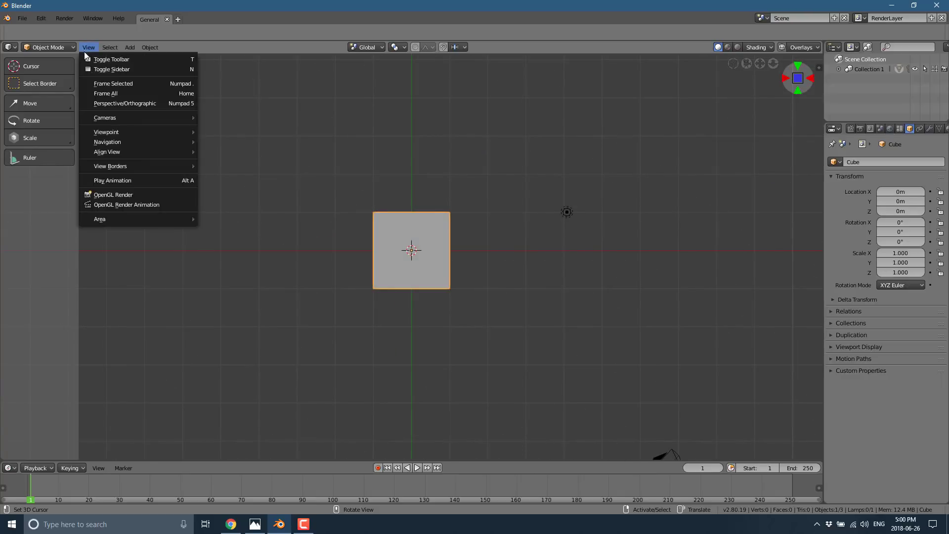
mouse_move(112, 83)
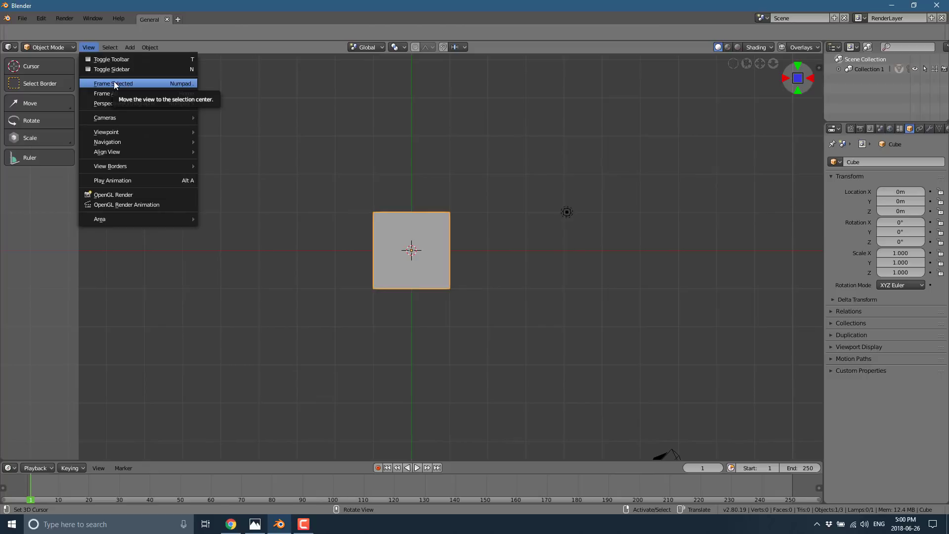
- Frame the selected cube, then favorite and run Align Active Camera to View
click(113, 83)
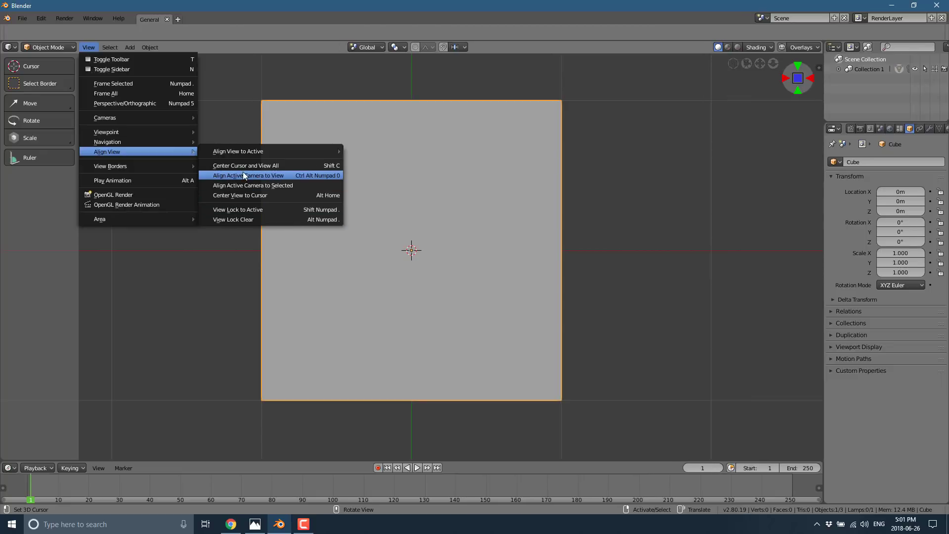
mouse_move(247, 175)
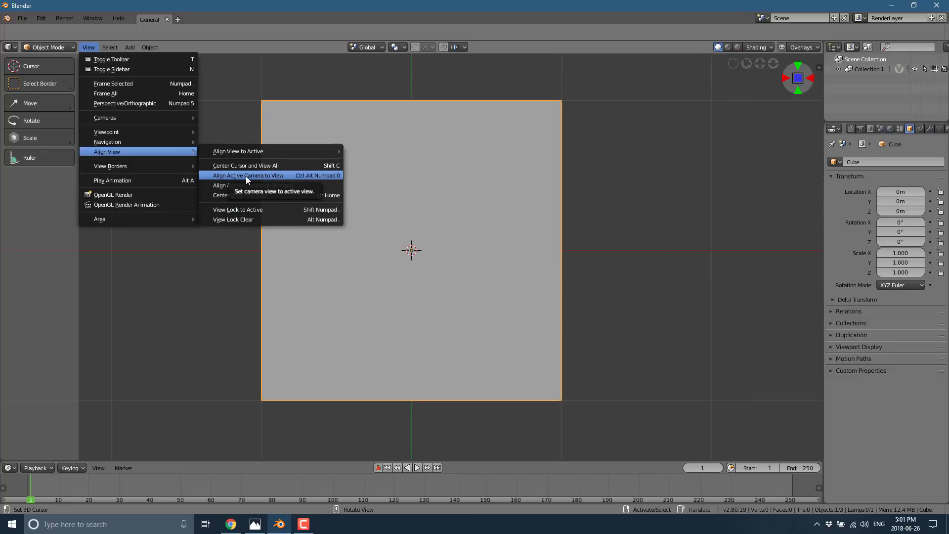
right_click(248, 175)
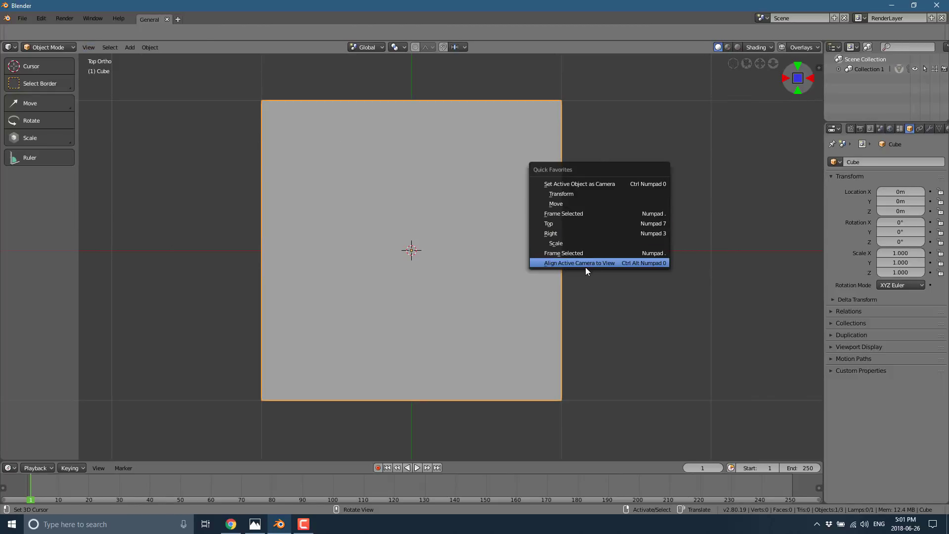
click(579, 263)
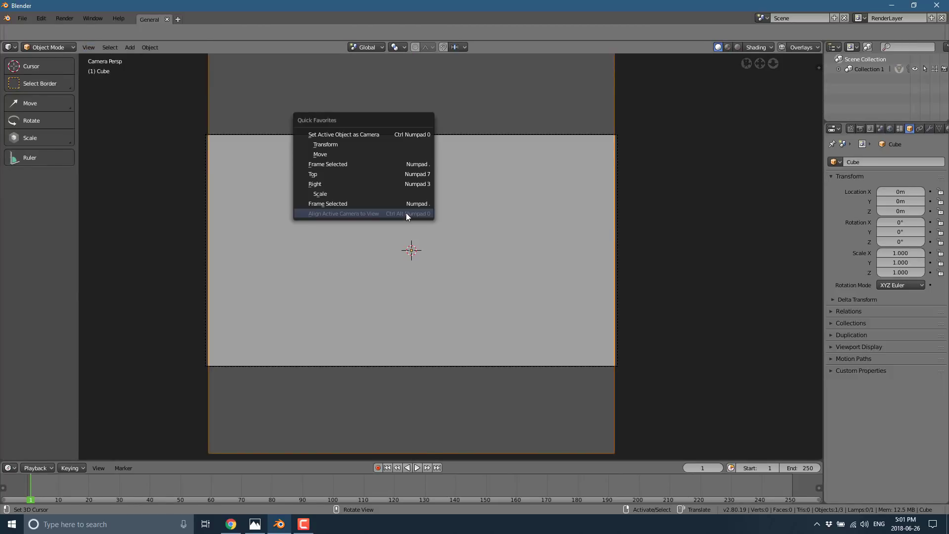
click(343, 213)
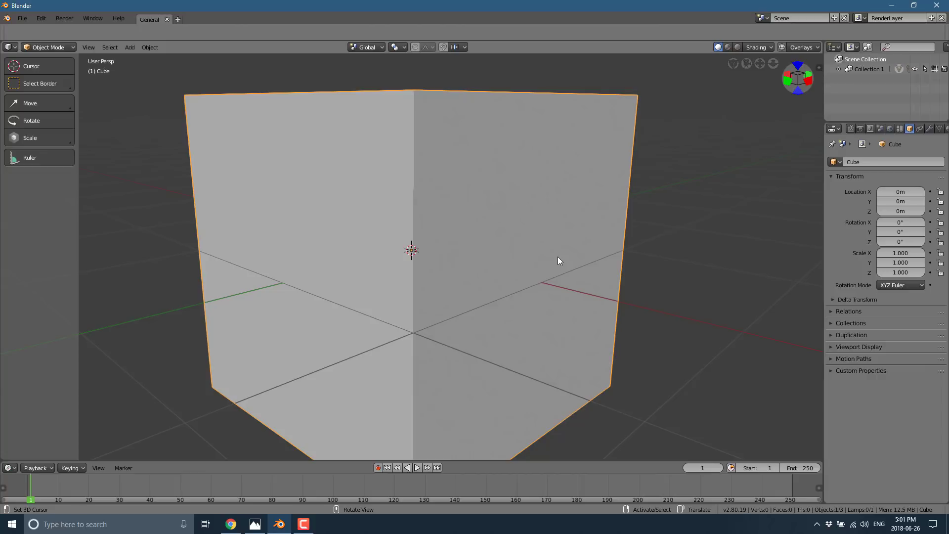
mouse_move(469, 232)
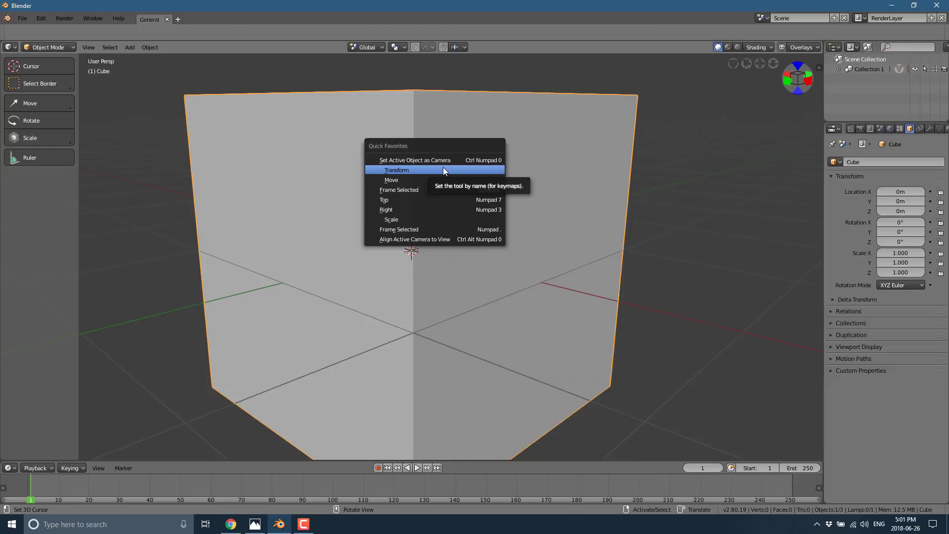
- Switch the cube into Edit Mode and select the cutting tool in the toolbar
click(46, 46)
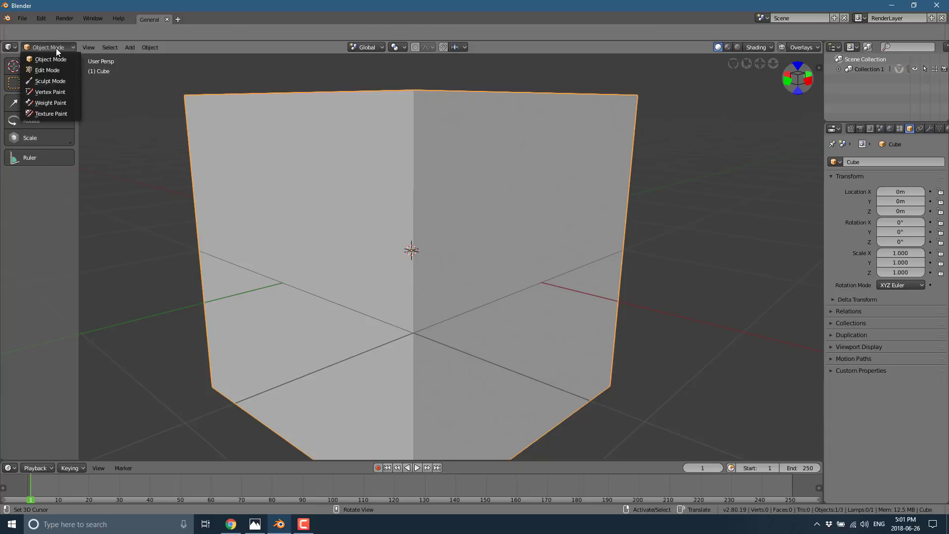
click(47, 70)
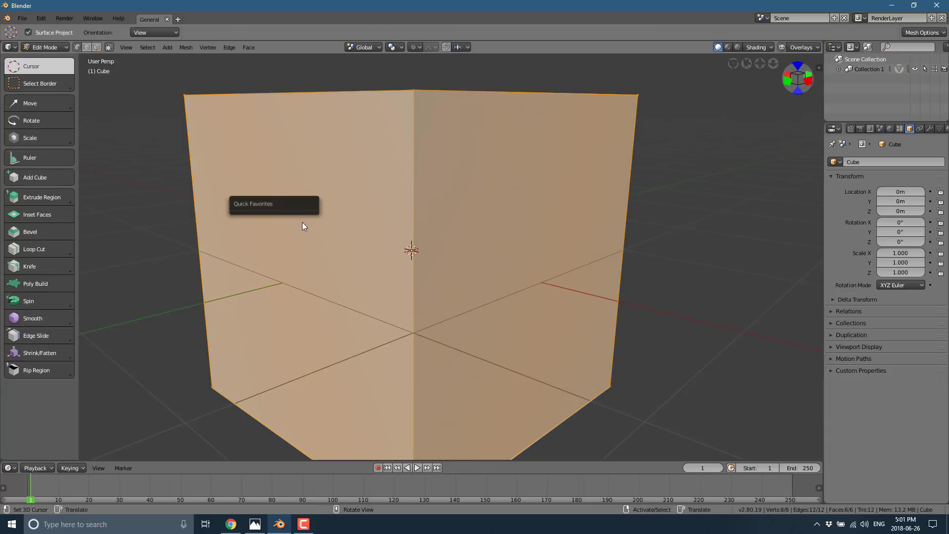
click(29, 266)
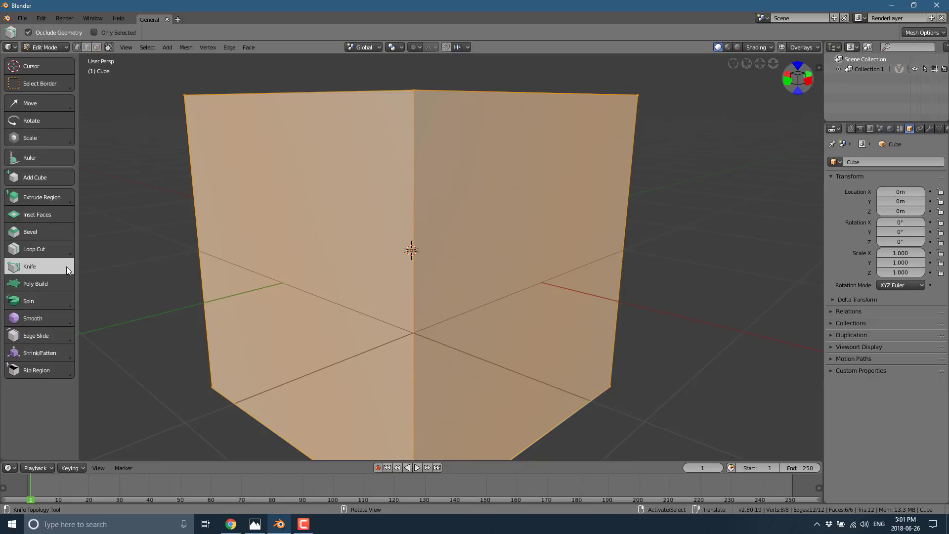
click(29, 266)
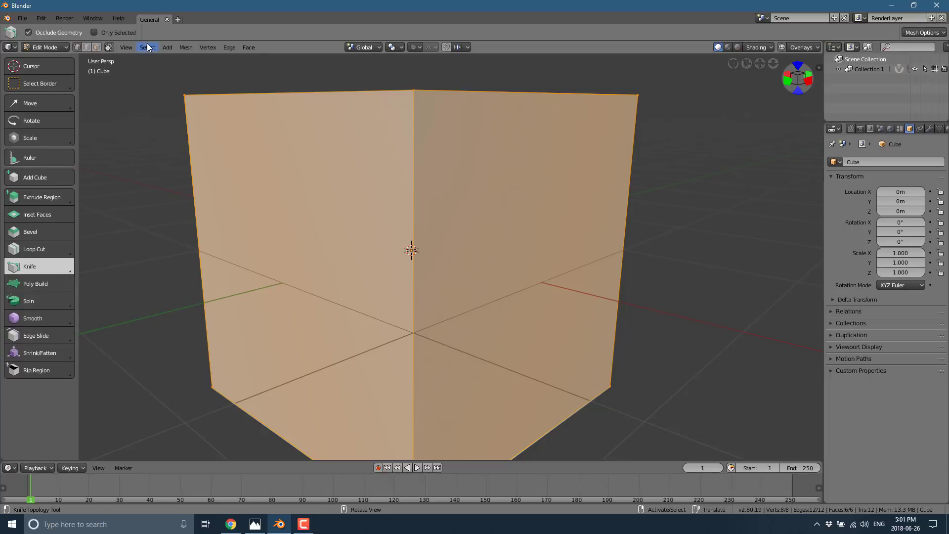
- Add Select Loops > Edge Loops to Edit Mode's Quick Favorites, then Tab out
click(147, 48)
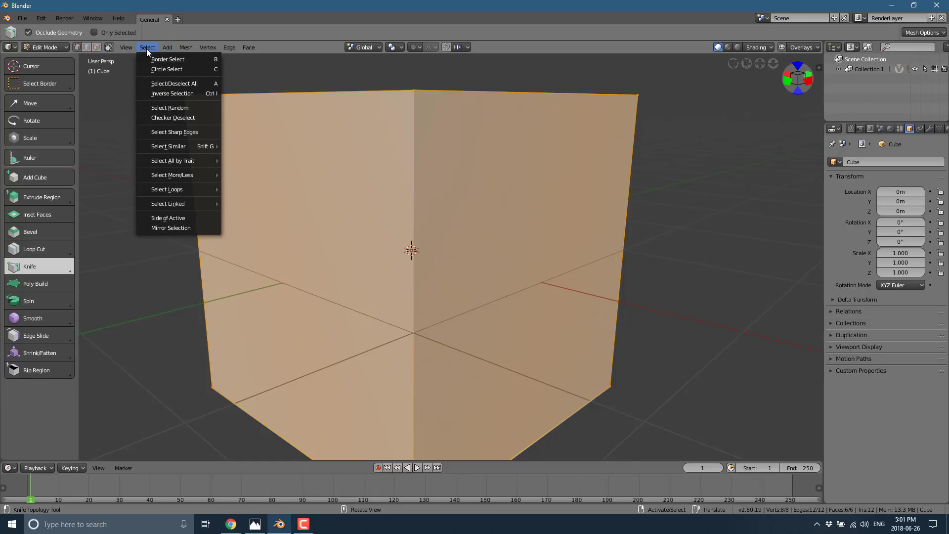
mouse_move(175, 175)
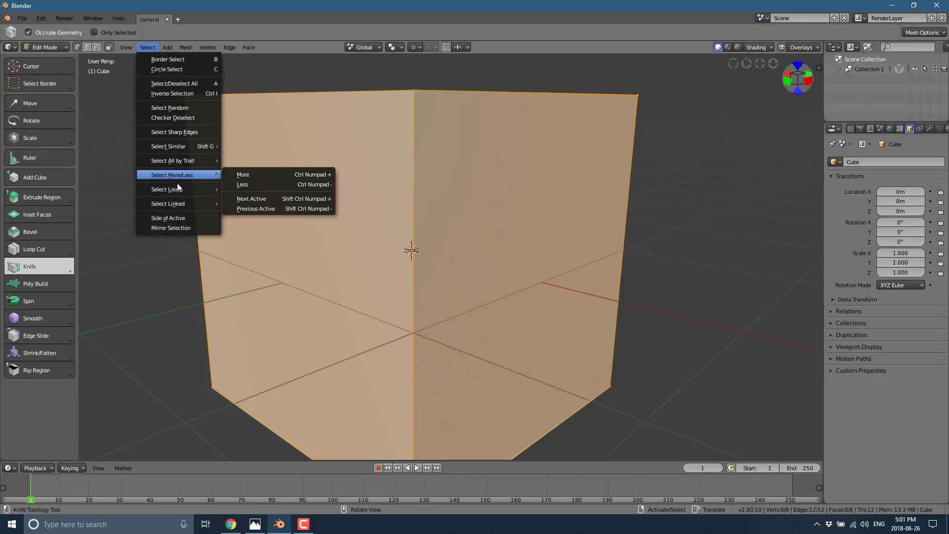
mouse_move(168, 189)
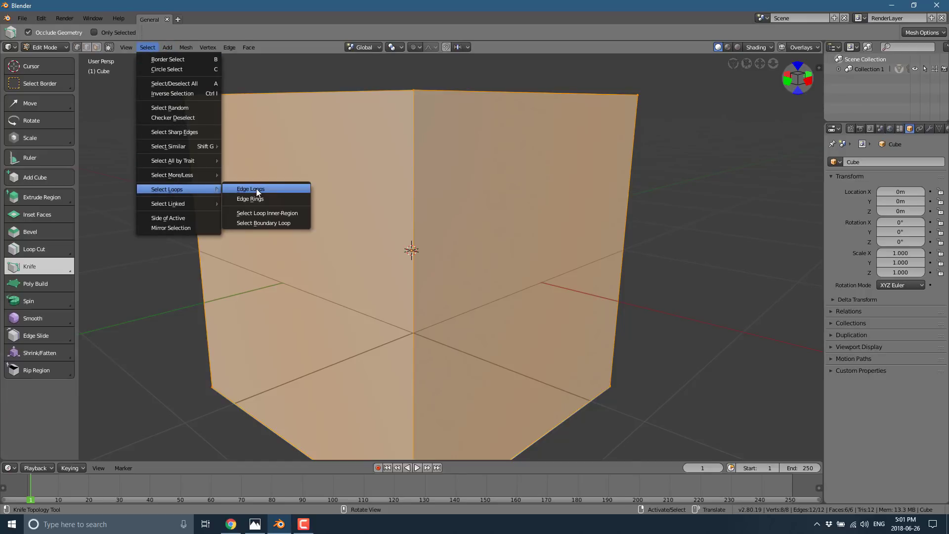
right_click(249, 188)
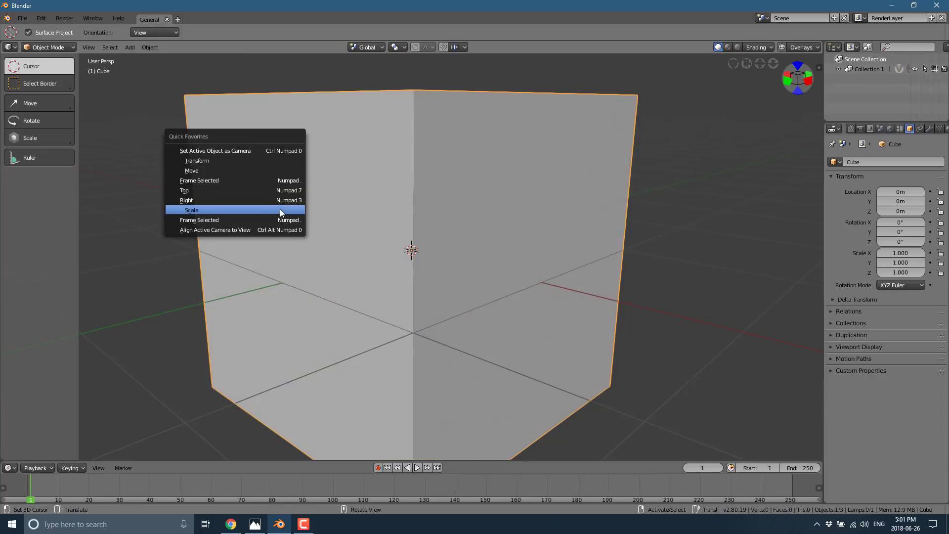
key(Tab)
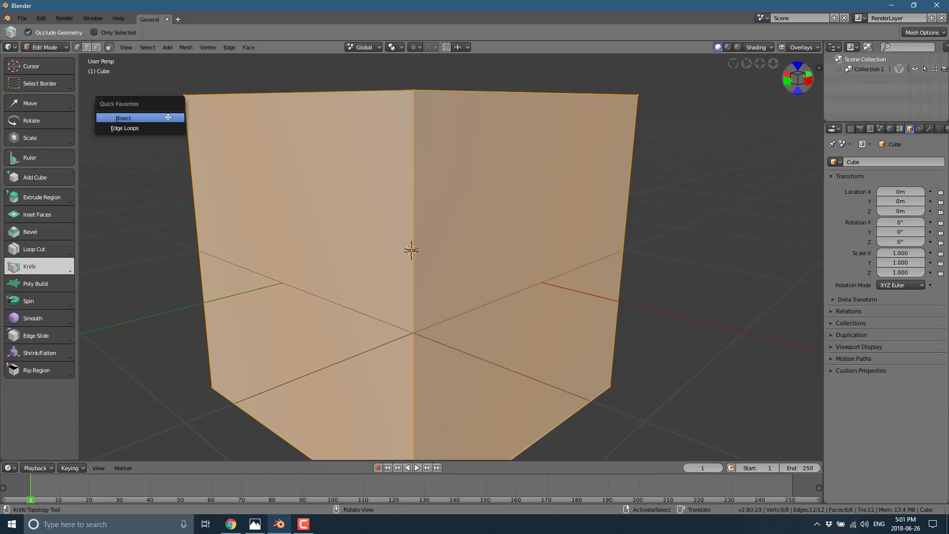
mouse_move(140, 128)
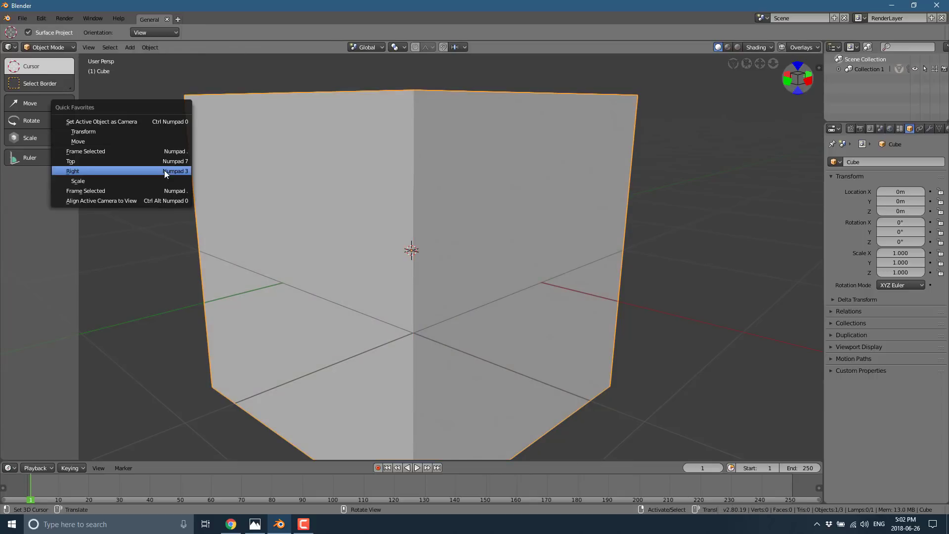
mouse_move(72, 152)
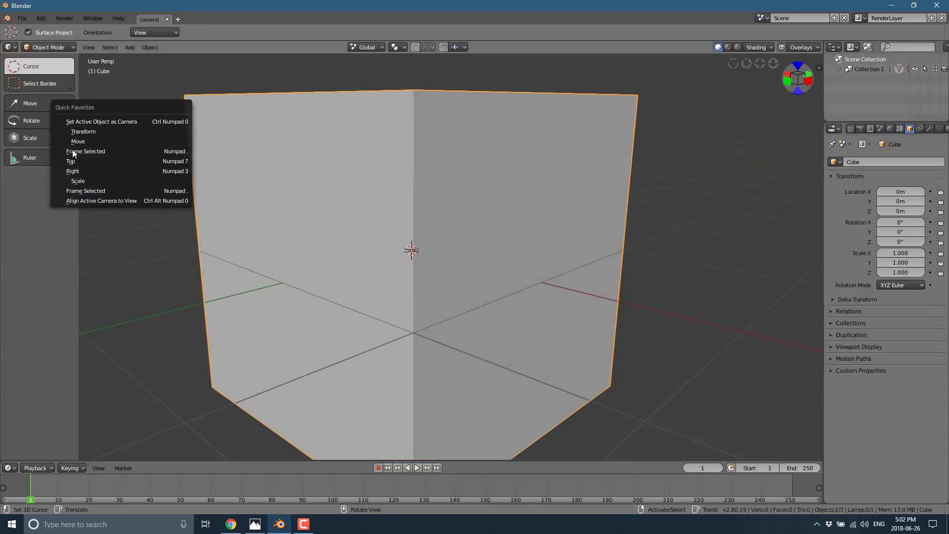
click(49, 47)
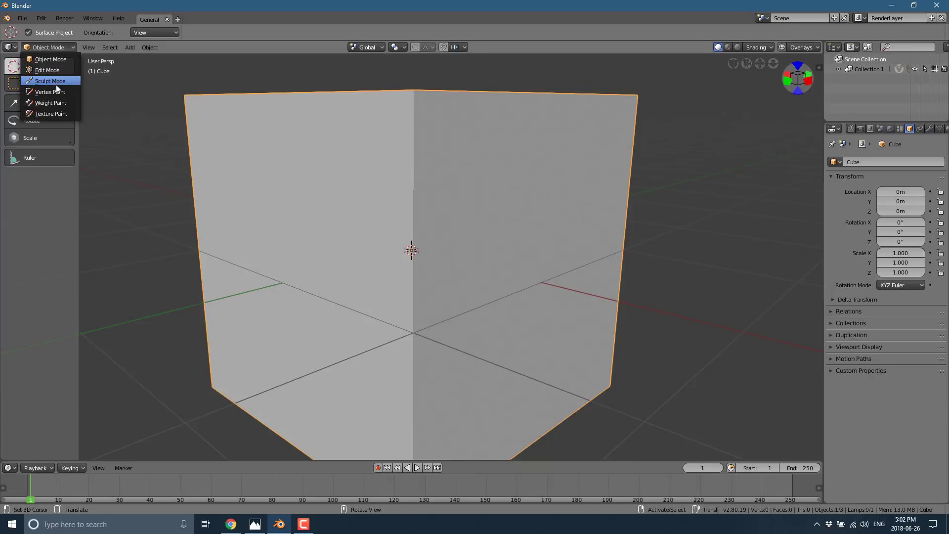
- Put the cube into Weight Paint mode
click(49, 103)
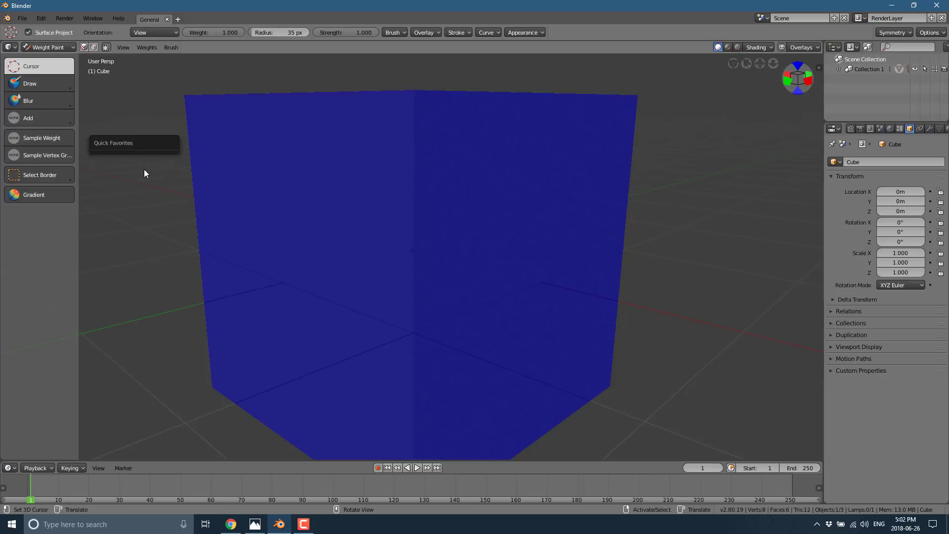
mouse_move(175, 219)
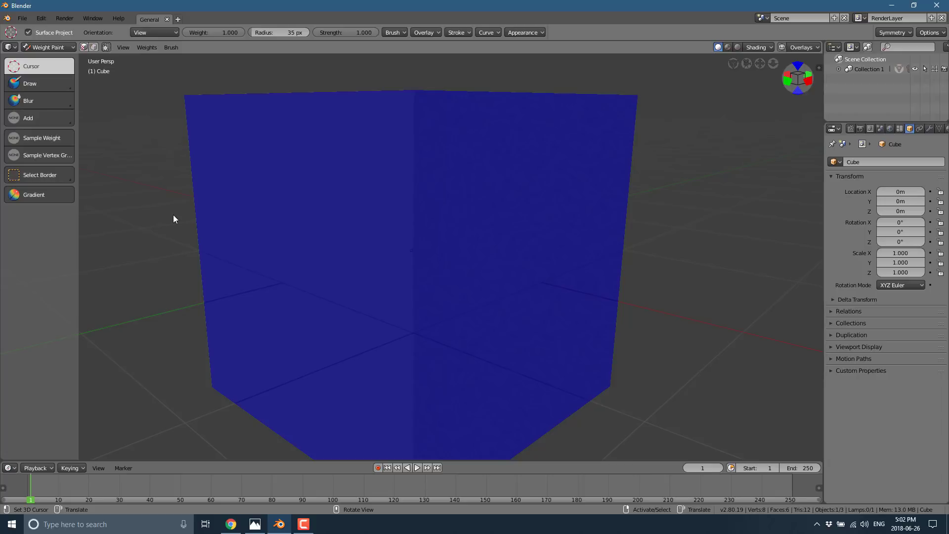
mouse_move(63, 227)
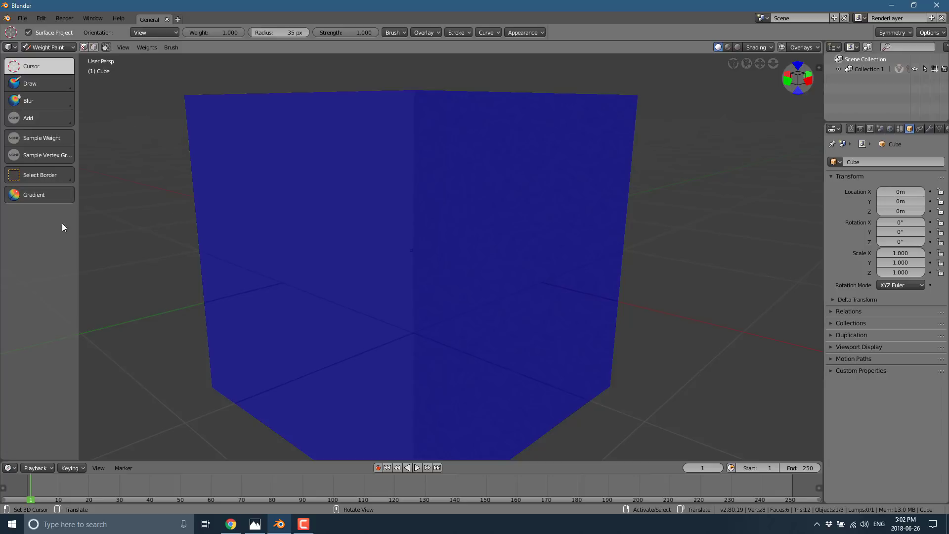
mouse_move(133, 216)
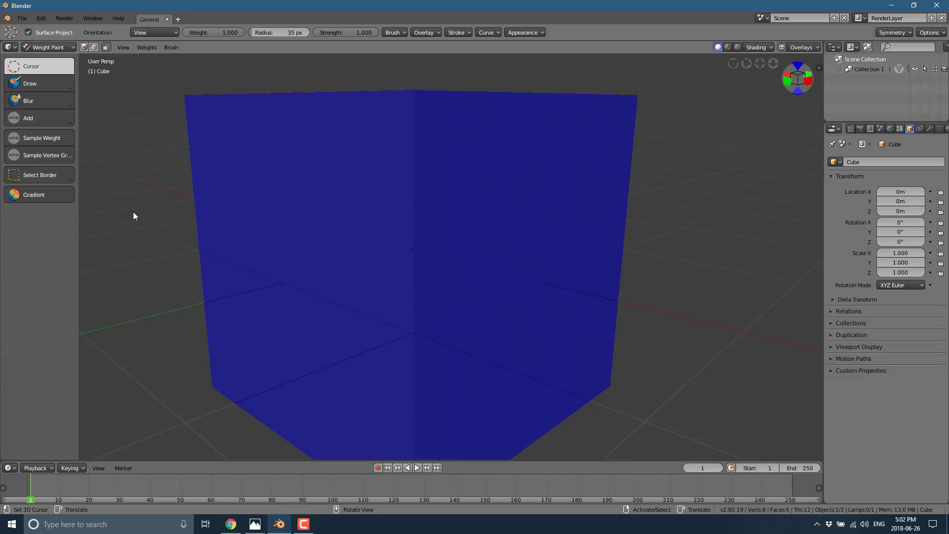
mouse_move(144, 169)
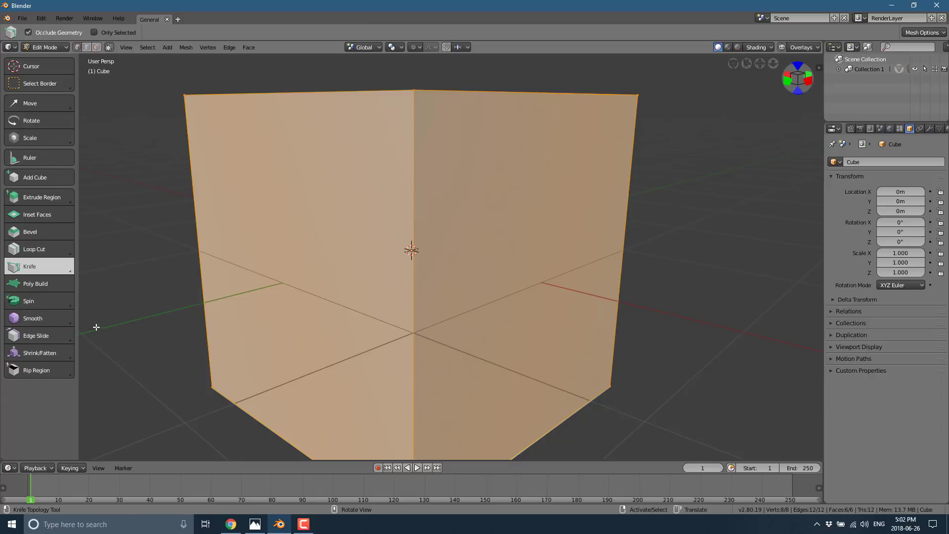
- Favorite the Smooth tool and apply one Smooth Vertex pass at 0.5 smoothing
right_click(32, 318)
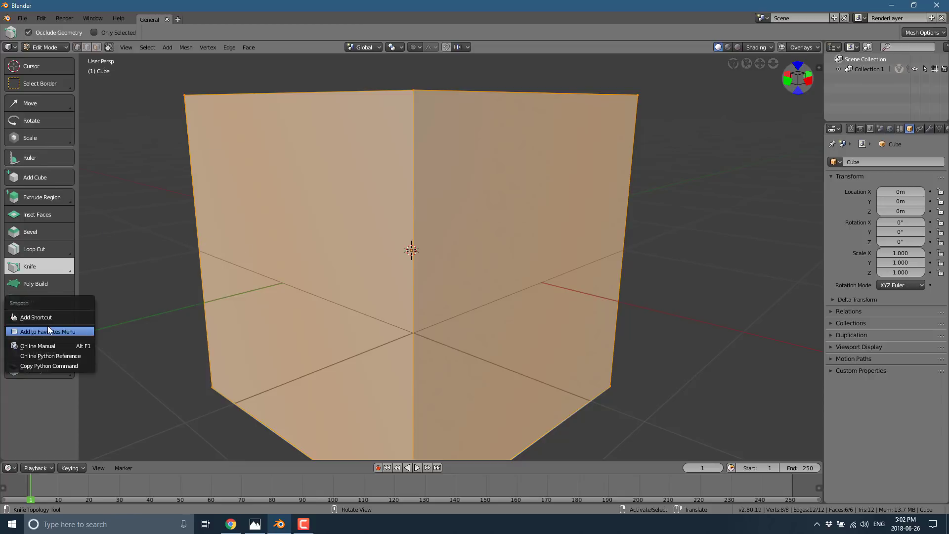
click(49, 331)
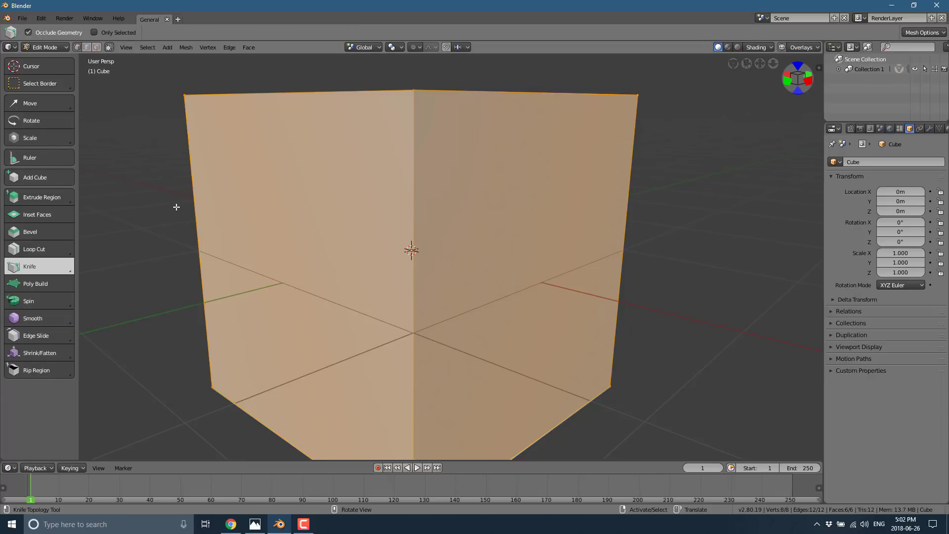
click(33, 318)
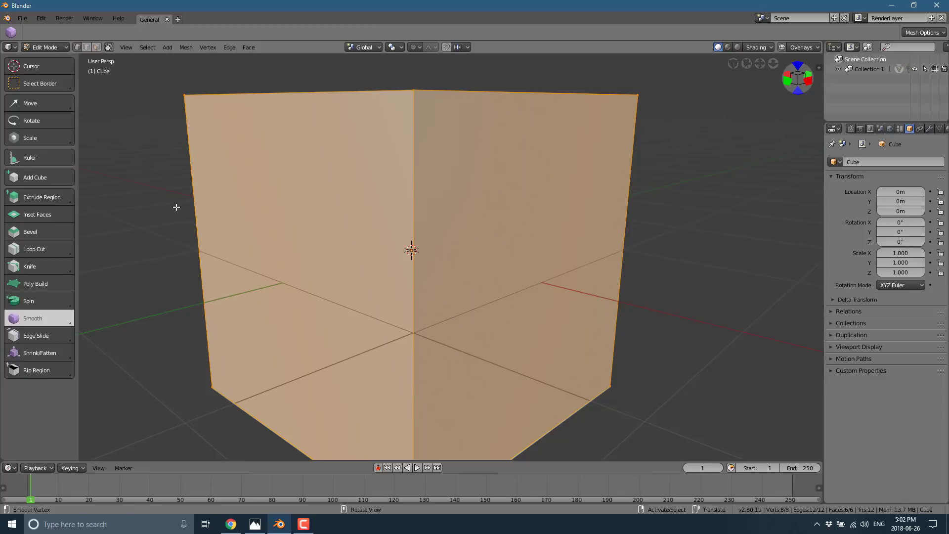
mouse_move(183, 222)
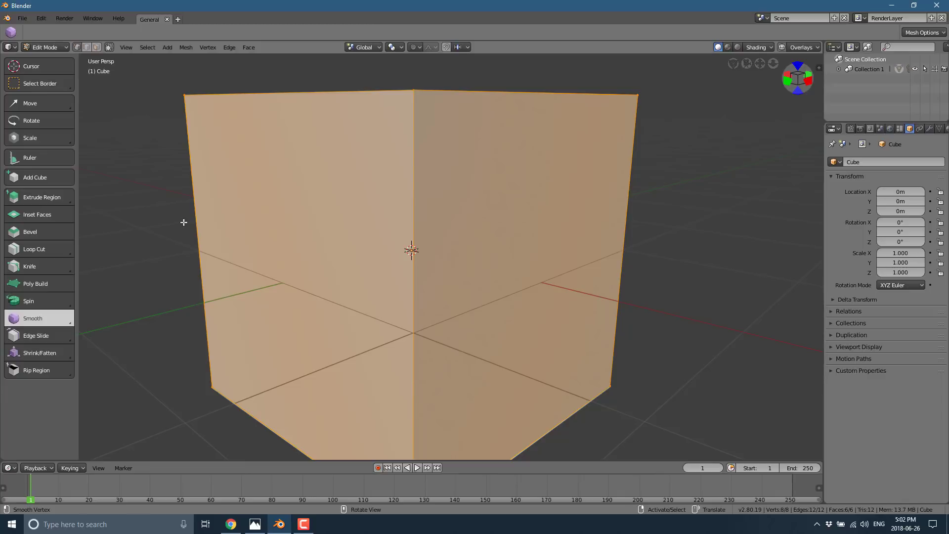
mouse_move(180, 235)
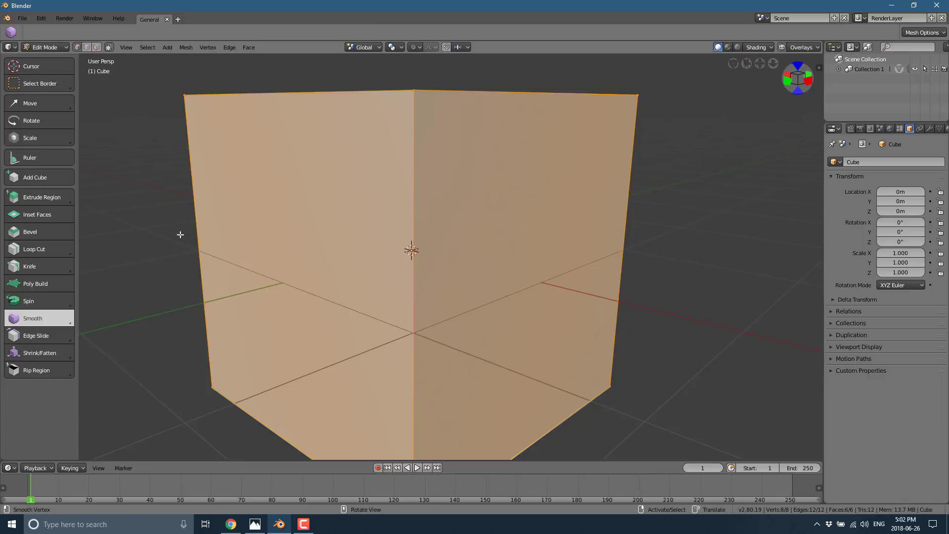
click(33, 317)
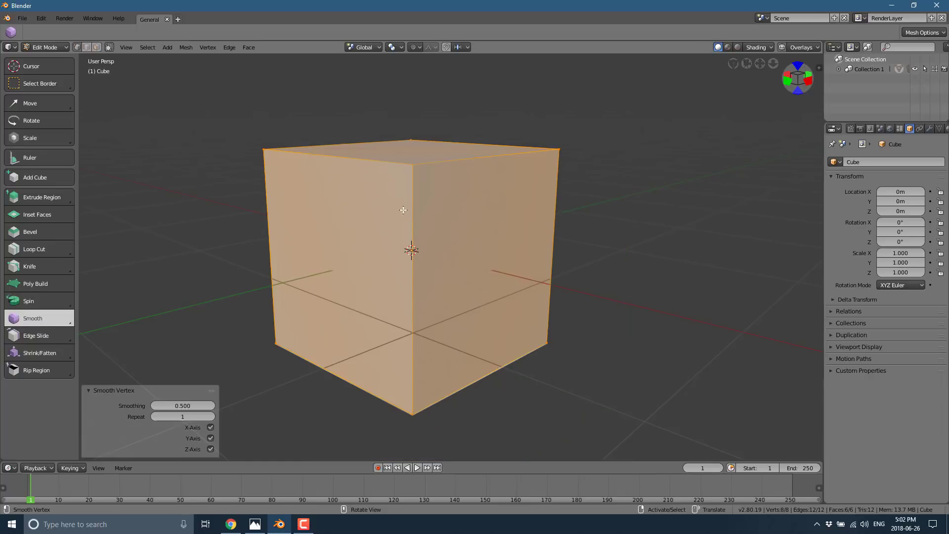
mouse_move(453, 289)
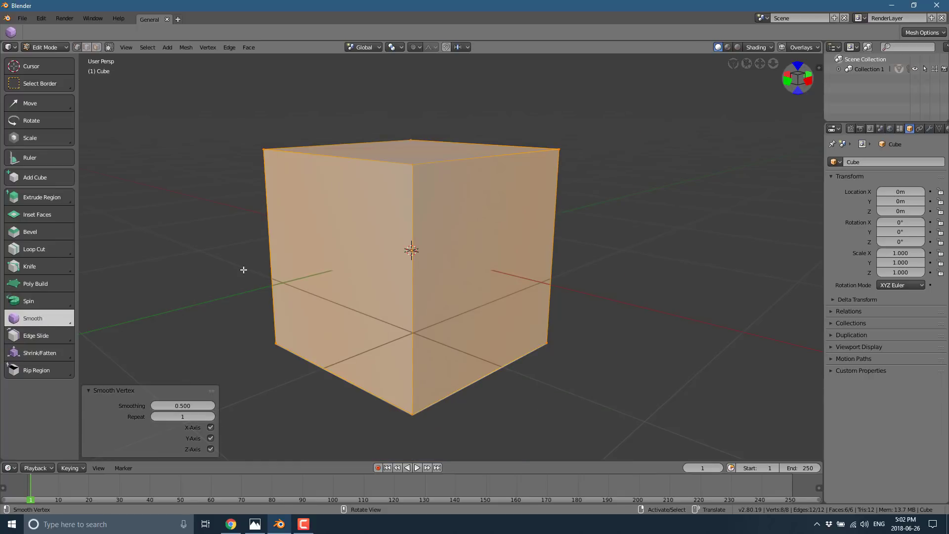
click(43, 48)
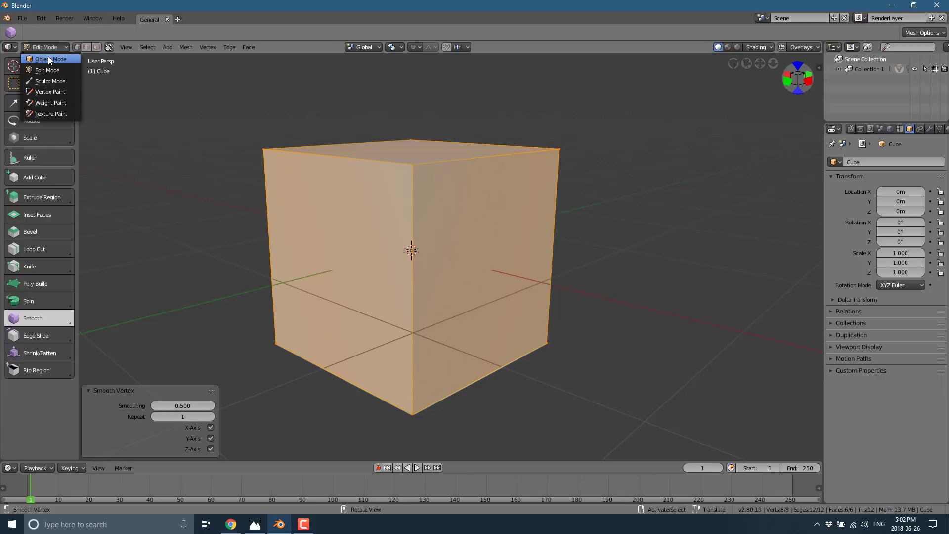
- Return the cube to Object Mode and switch to Top view with Numpad 7
click(49, 60)
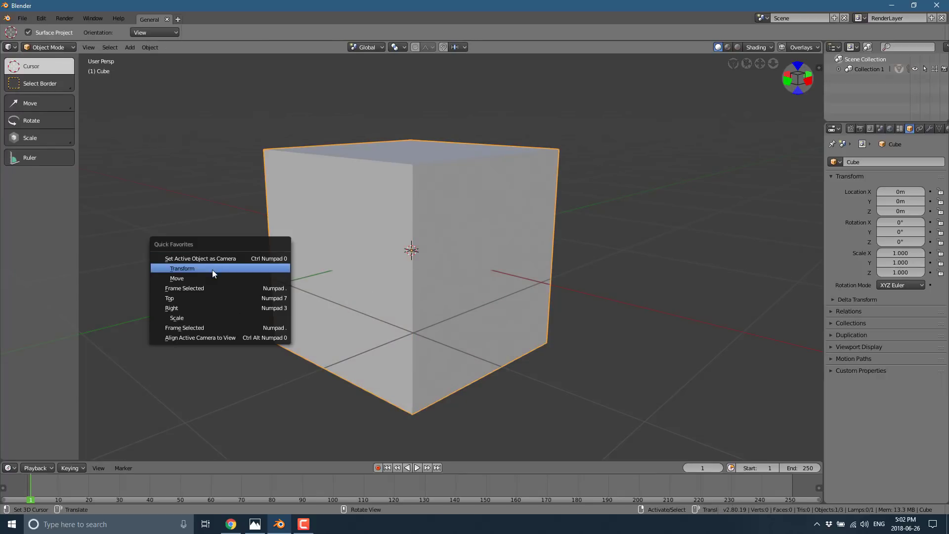
mouse_move(203, 297)
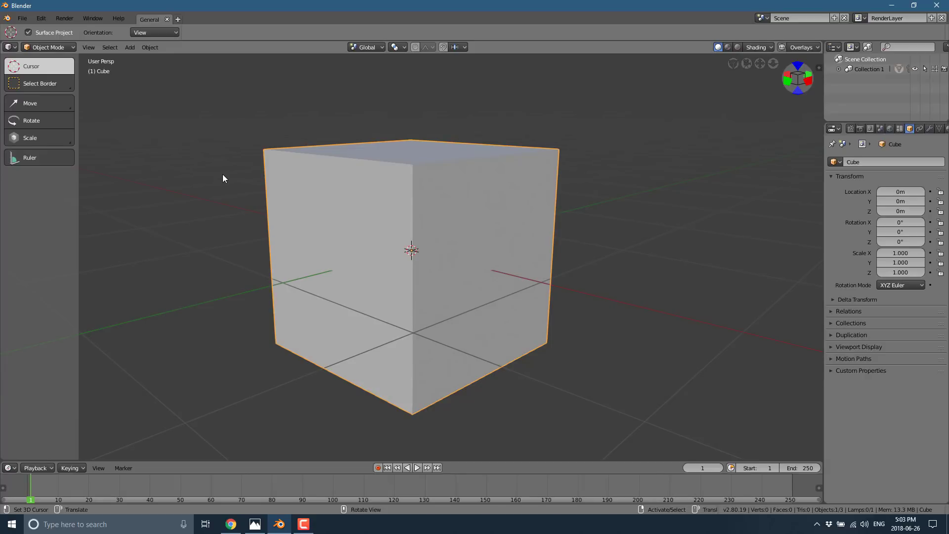
key(7)
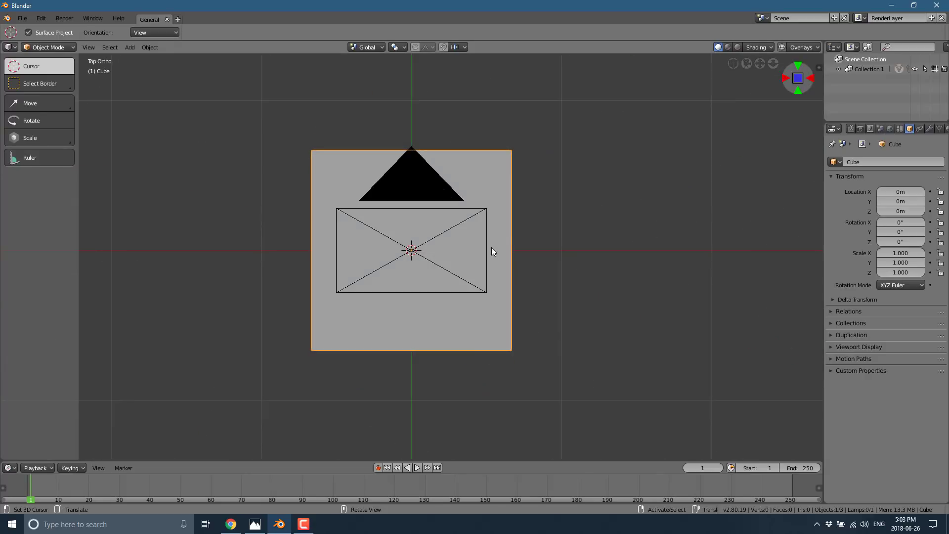
mouse_move(263, 208)
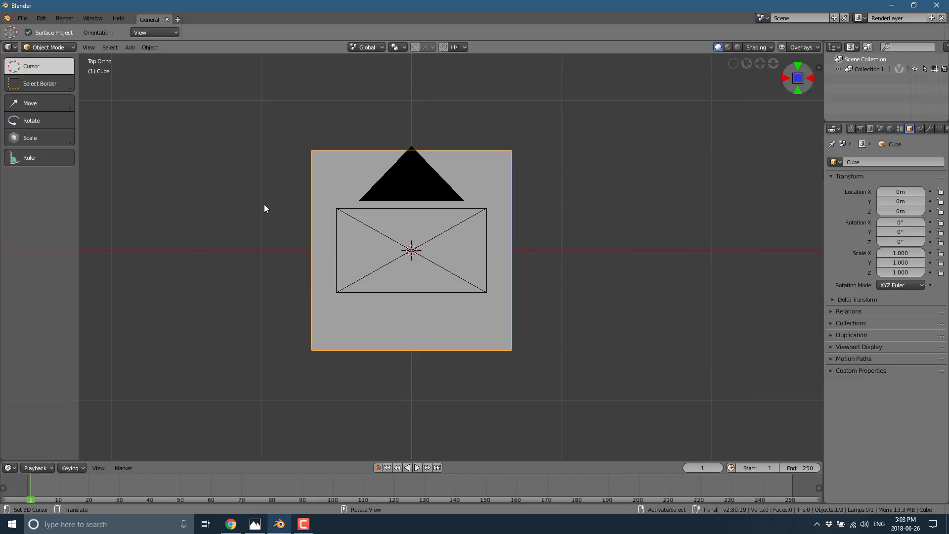
mouse_move(235, 149)
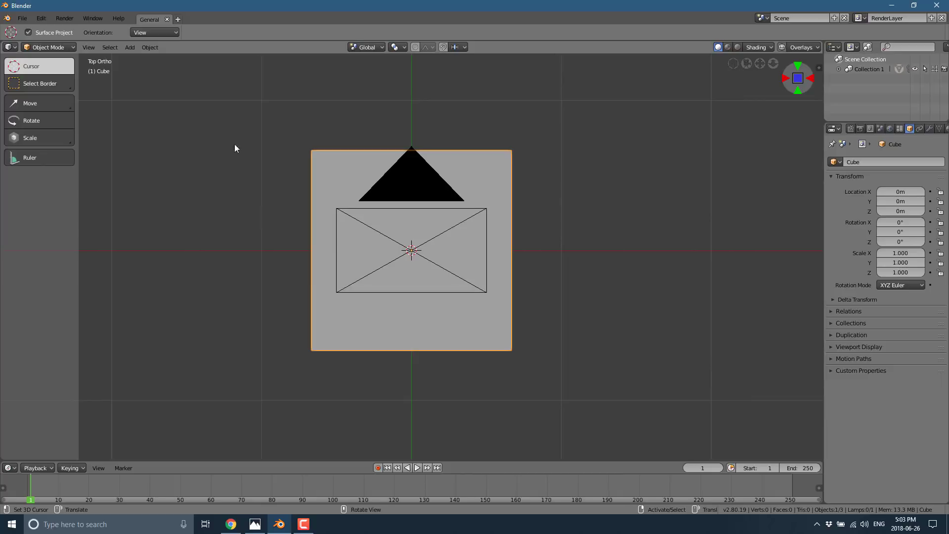
mouse_move(221, 134)
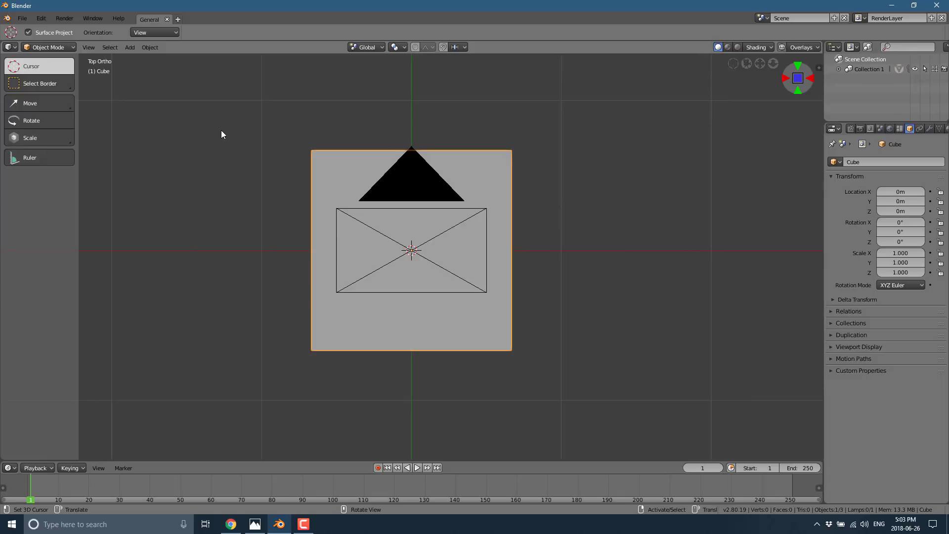
mouse_move(318, 204)
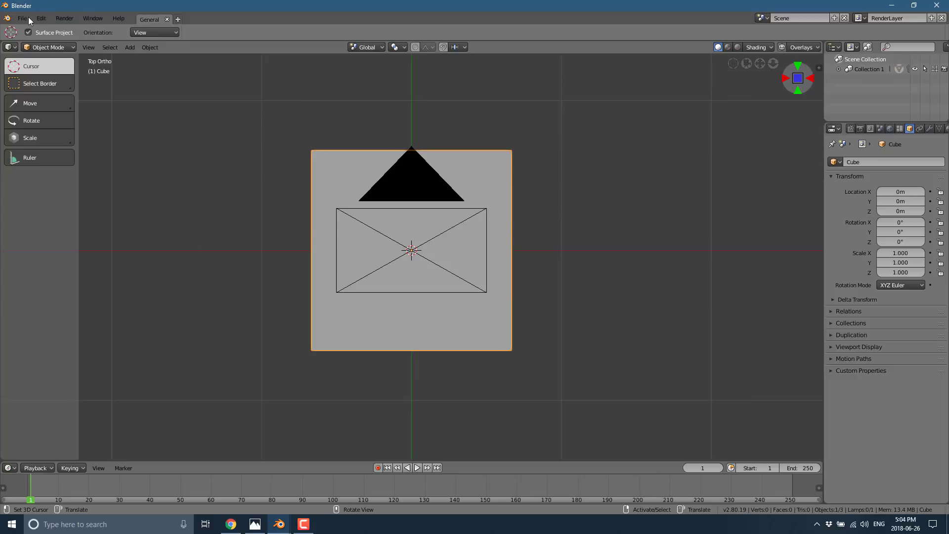
- Turn on Open On Mouse Over in Edit > User Preferences, Interface section
click(40, 18)
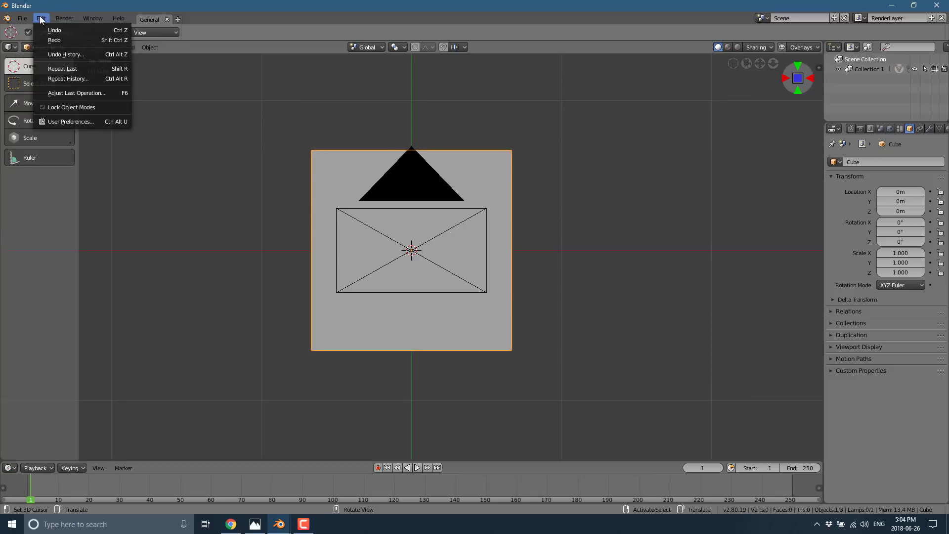
mouse_move(77, 121)
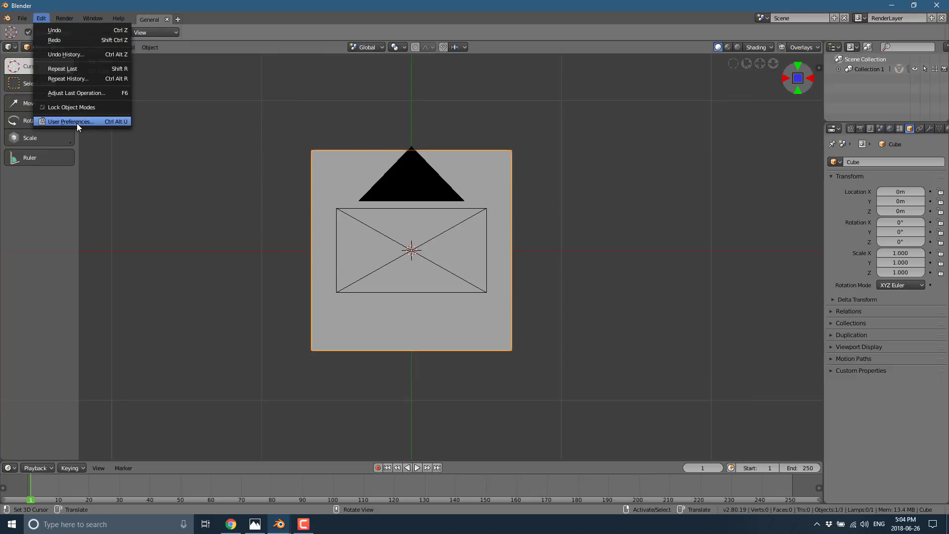
click(70, 121)
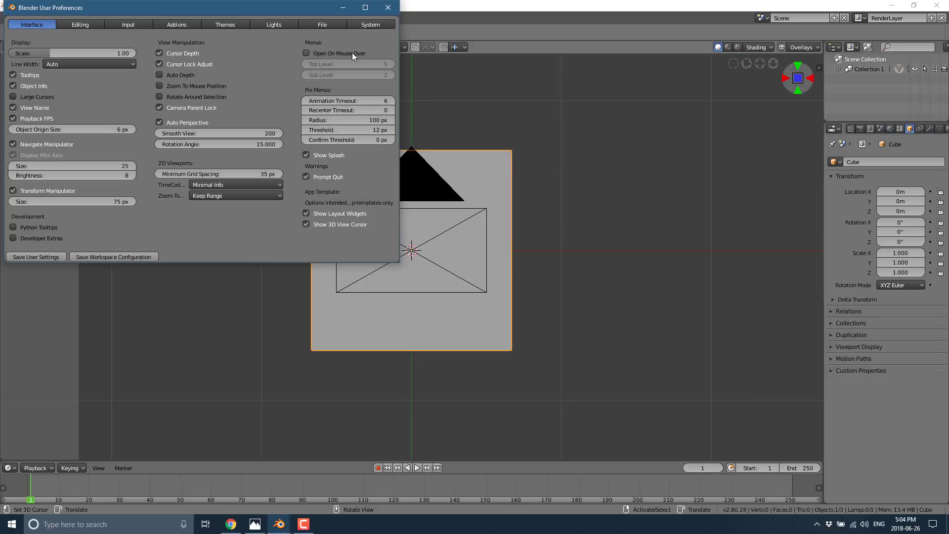
mouse_move(337, 53)
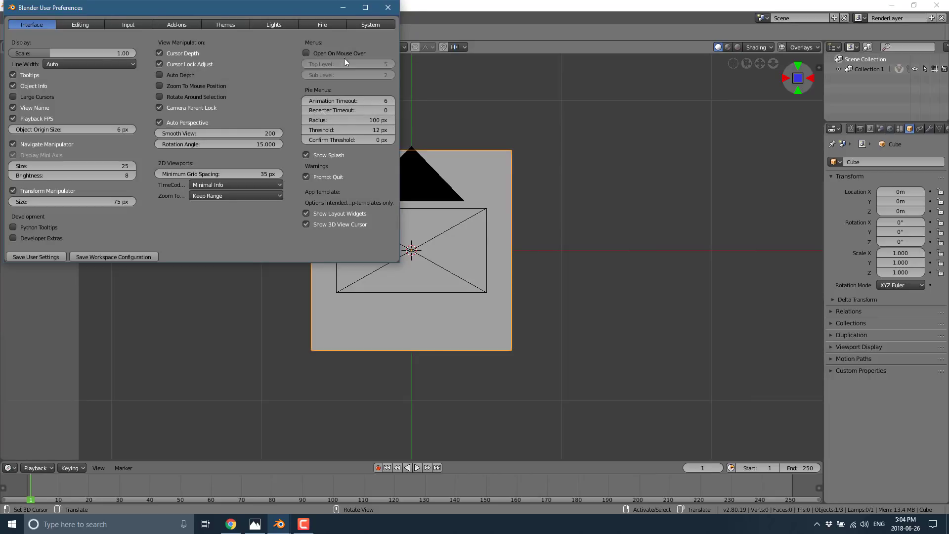
mouse_move(339, 52)
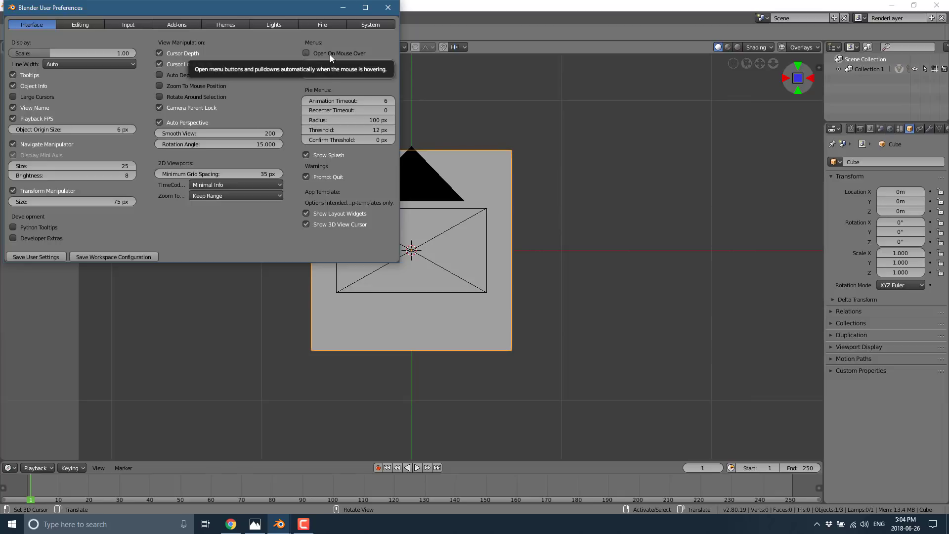
click(307, 53)
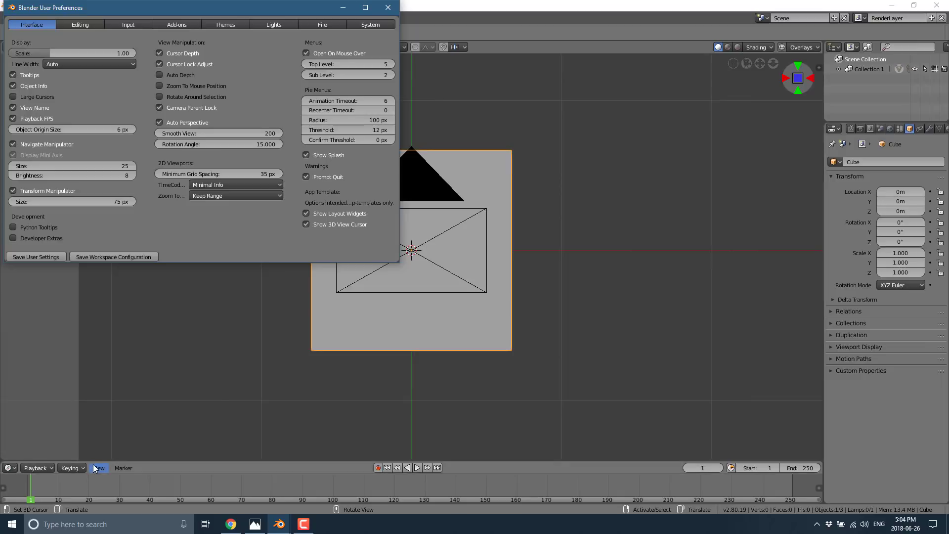
- Test the timeline View and Marker menus with hover-opening toggled off, then back on
click(124, 467)
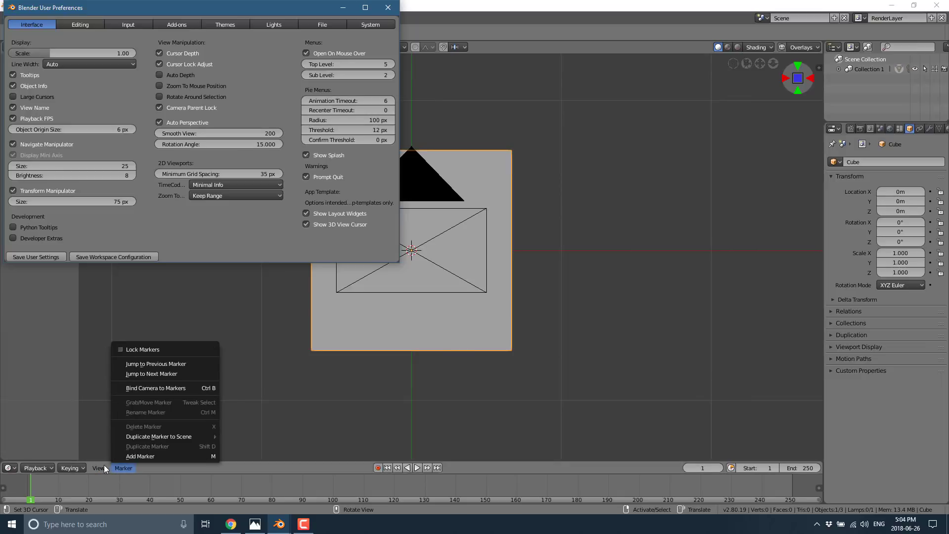
click(98, 467)
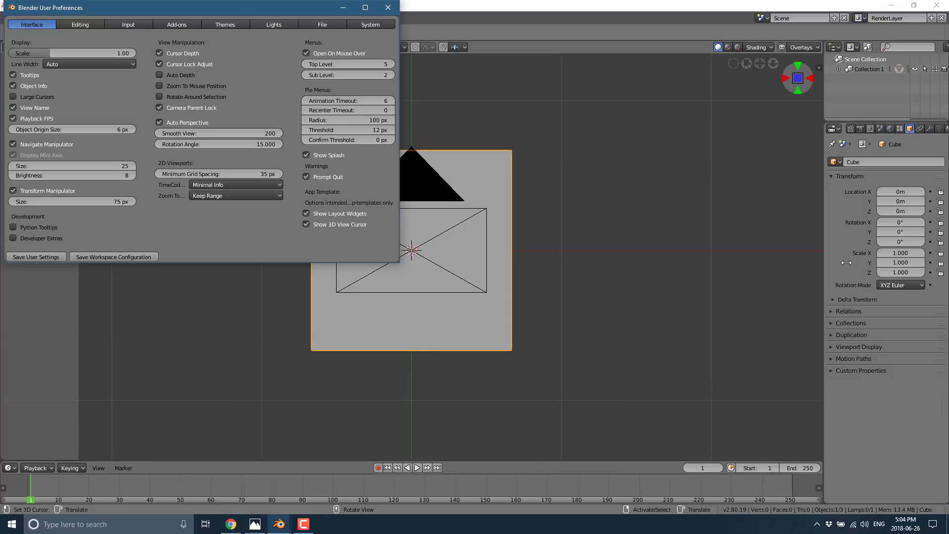
click(98, 467)
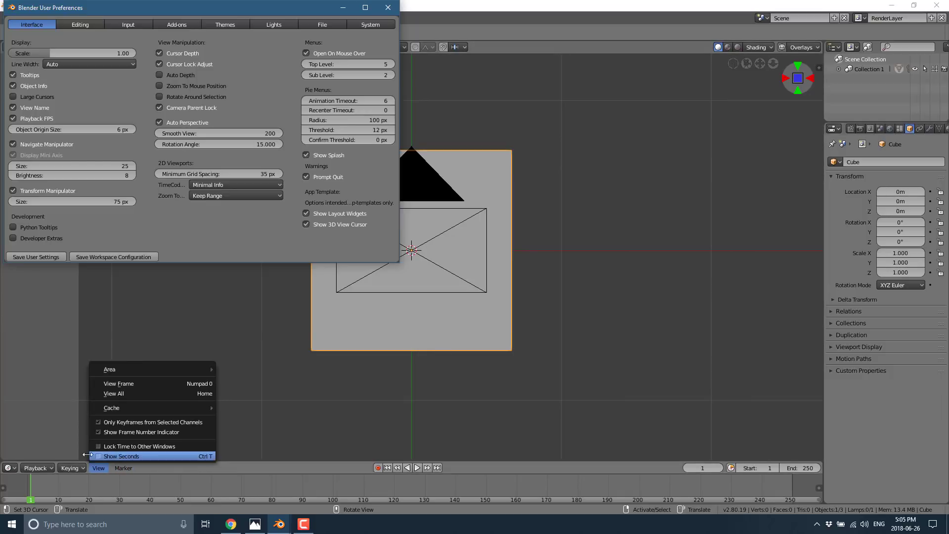
click(123, 468)
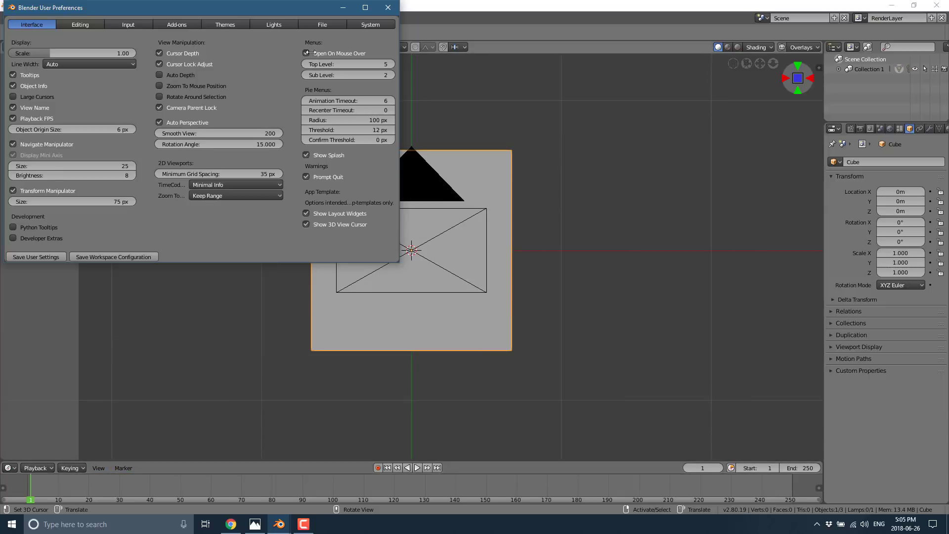
click(306, 52)
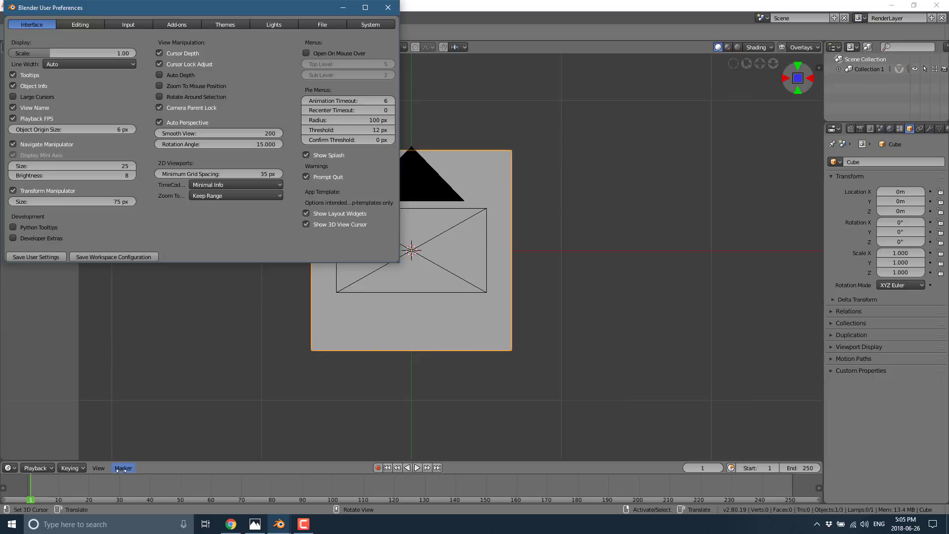
click(124, 468)
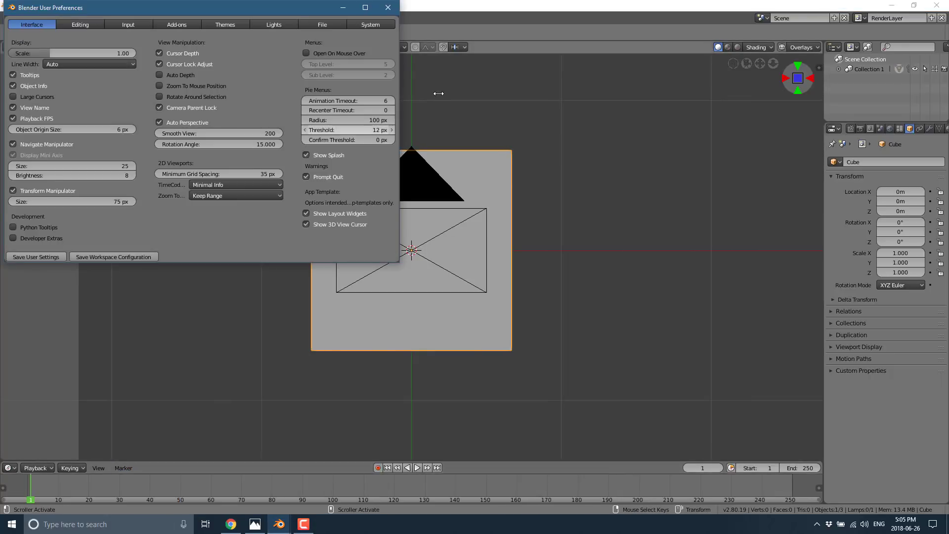
click(306, 54)
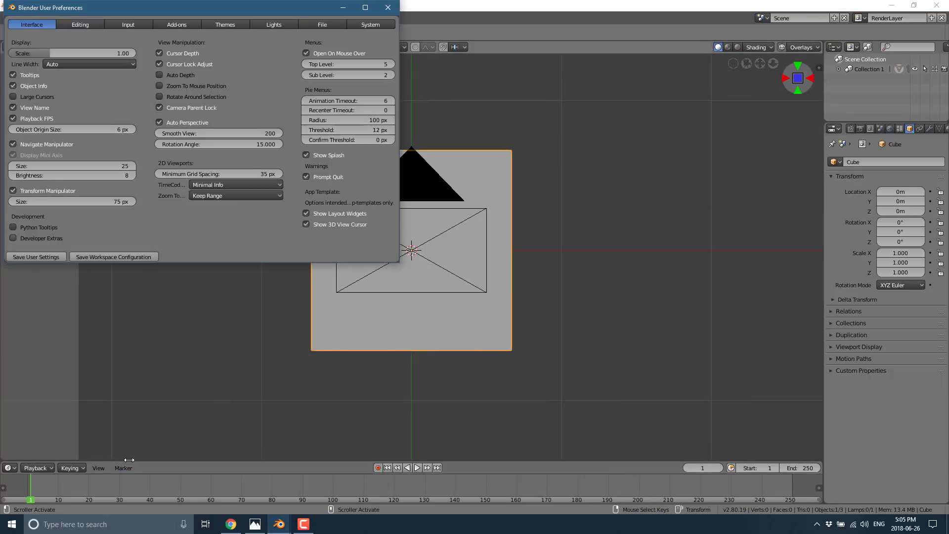
click(123, 467)
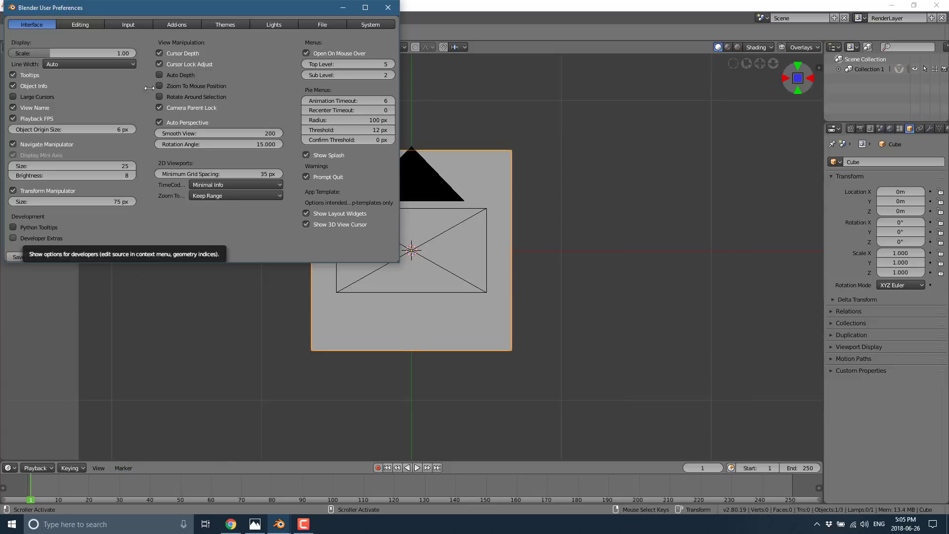
click(388, 8)
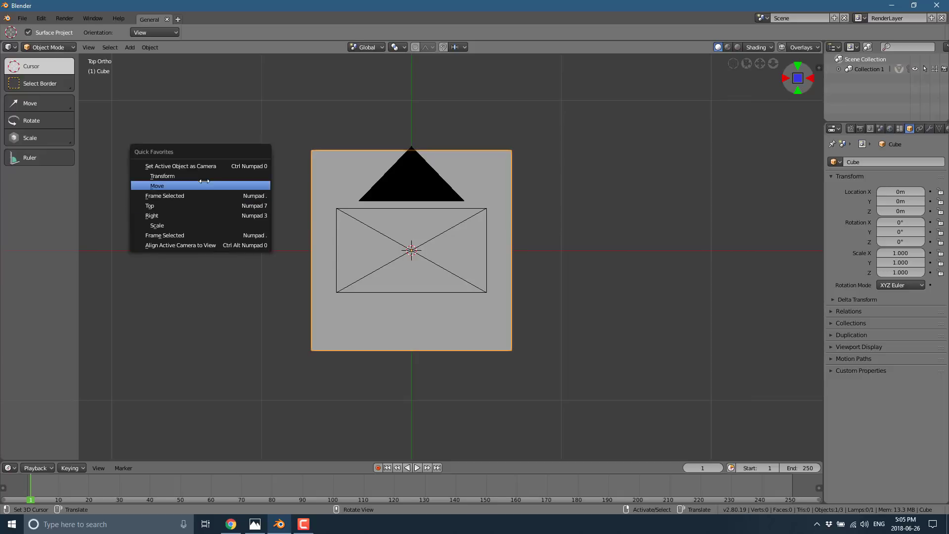
mouse_move(156, 225)
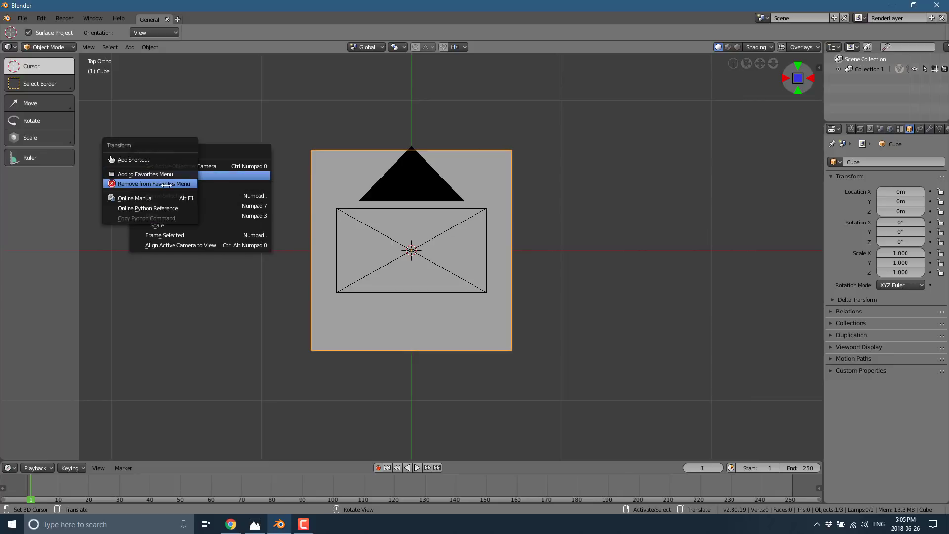
mouse_move(132, 159)
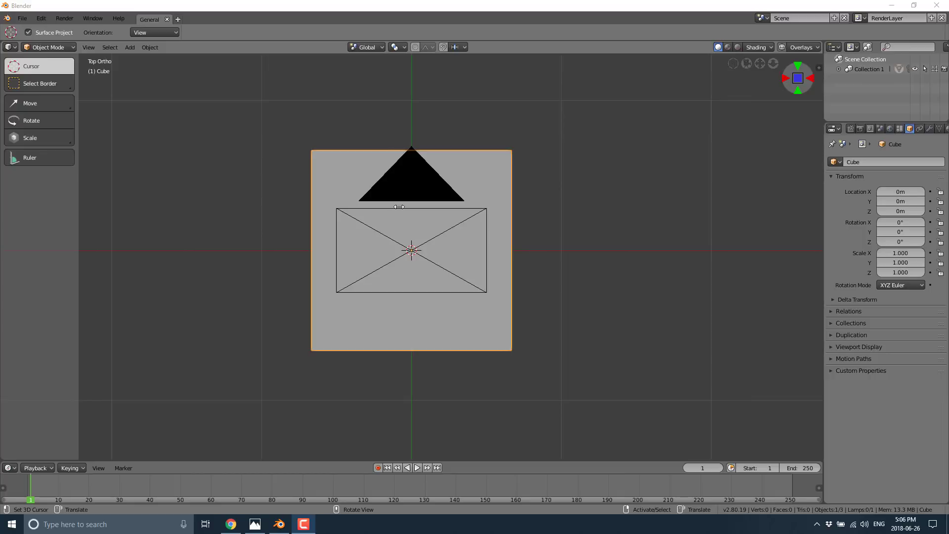
mouse_move(212, 200)
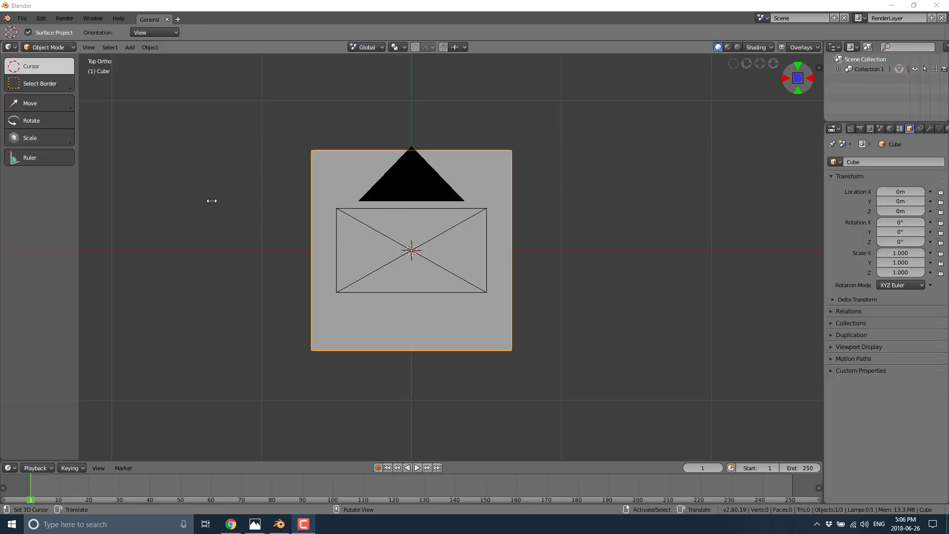